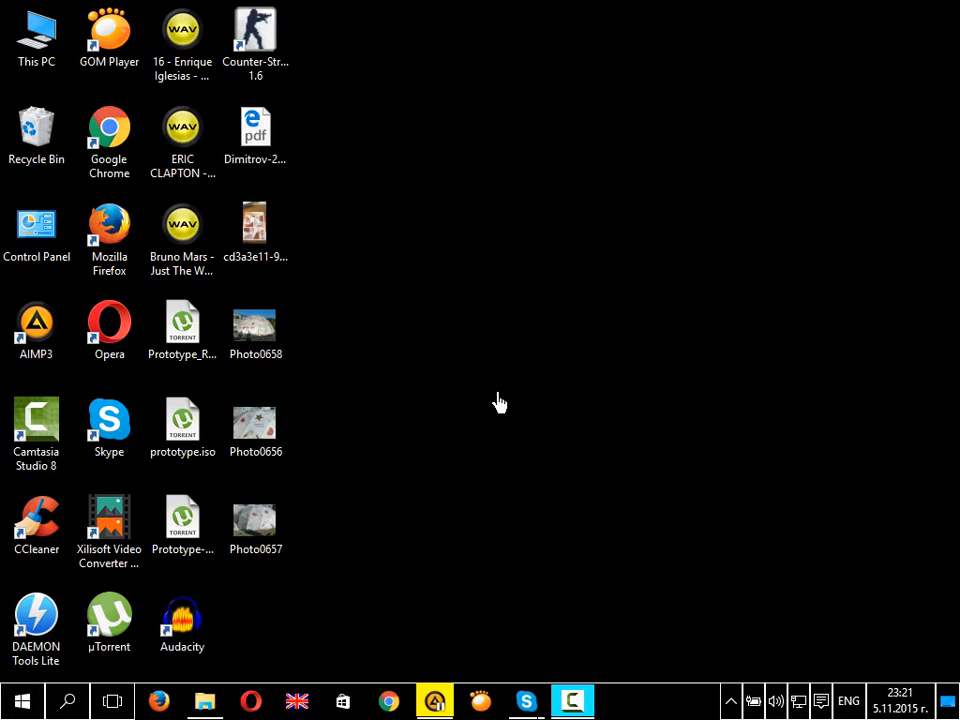
{"action": "mouse_move", "coordinate": [503, 405]}
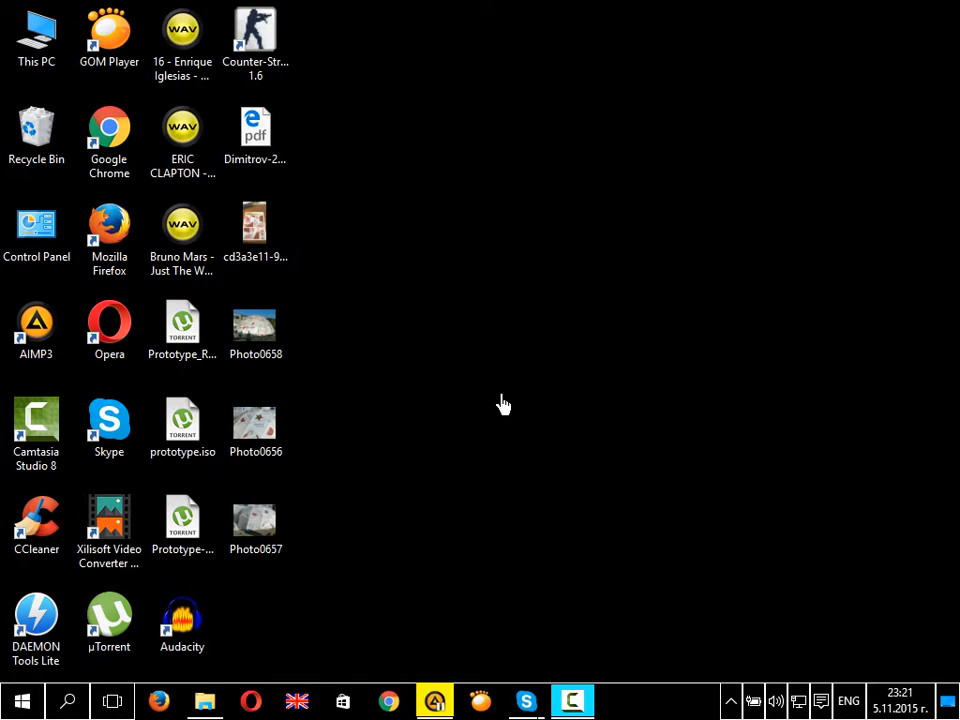
{"action": "mouse_move", "coordinate": [745, 586]}
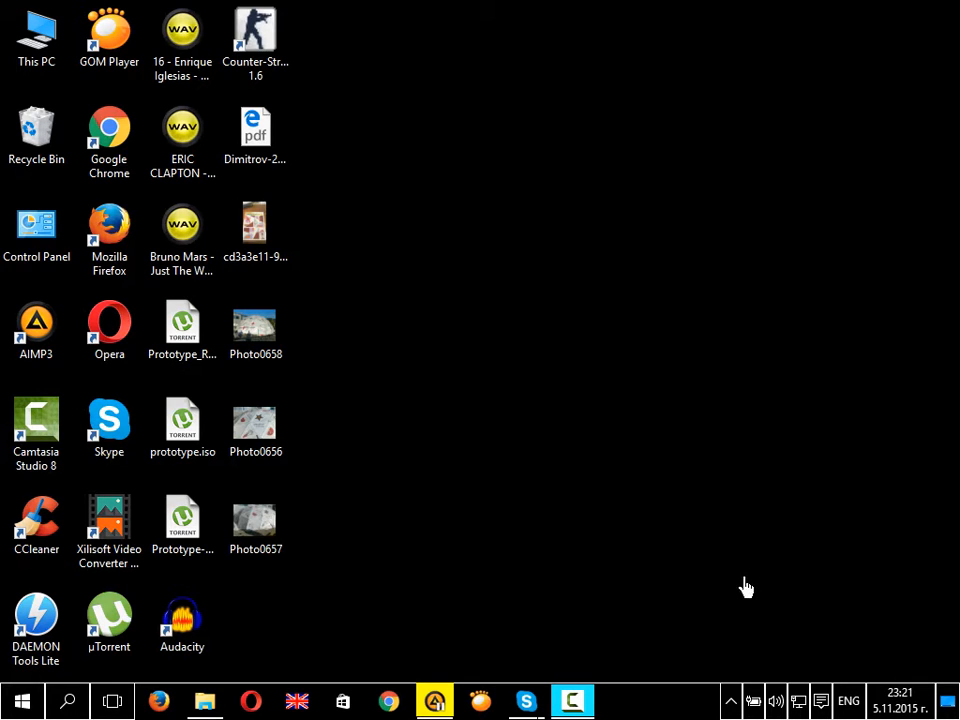
{"action": "mouse_move", "coordinate": [362, 646]}
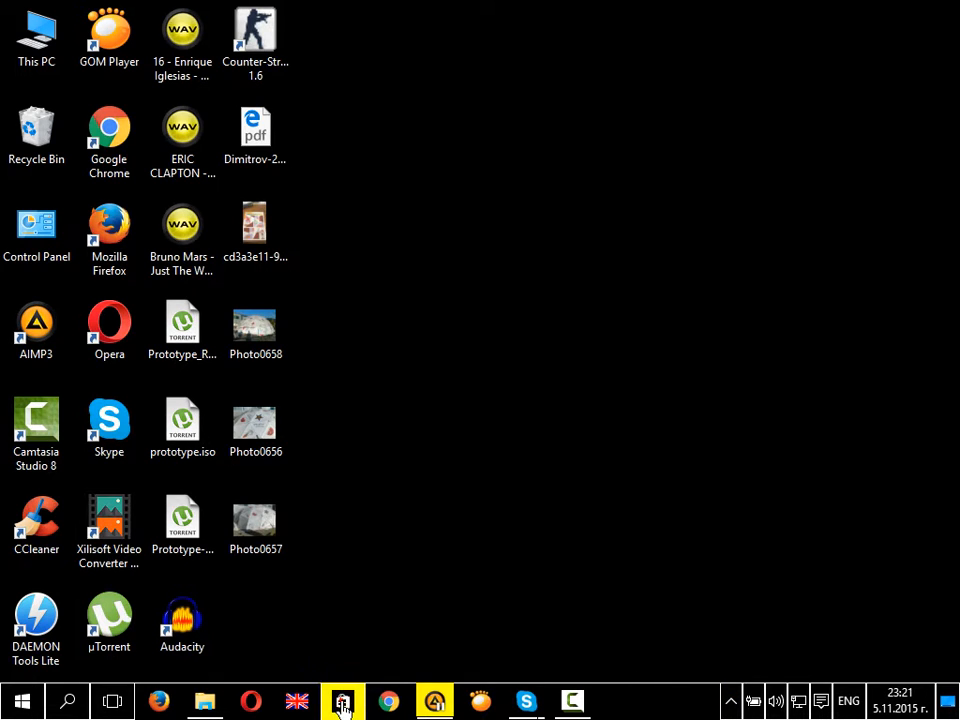
Retry the failed Pool: 8 Ball Billiards download, then browse the Store's recommended apps
{"action": "left_click", "coordinate": [342, 700]}
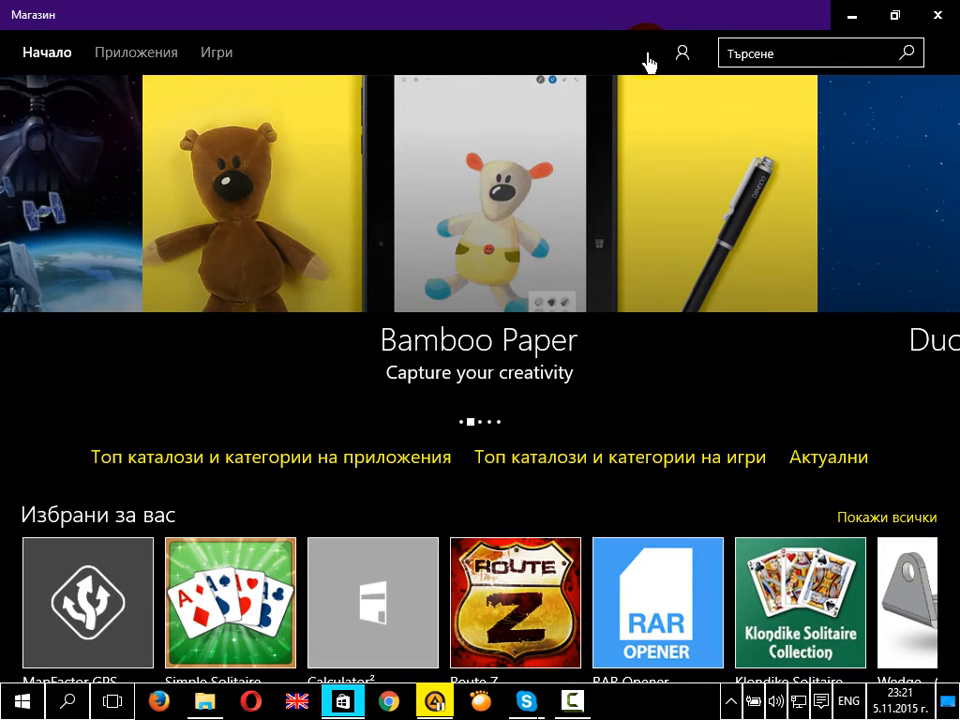
{"action": "left_click", "coordinate": [636, 53]}
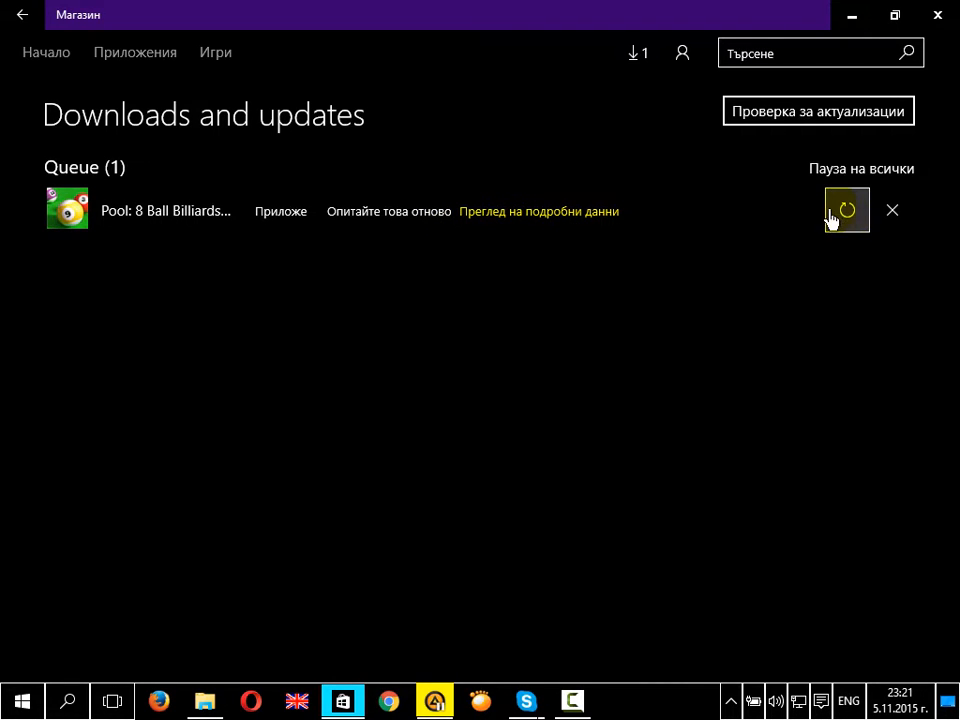
{"action": "left_click", "coordinate": [46, 52]}
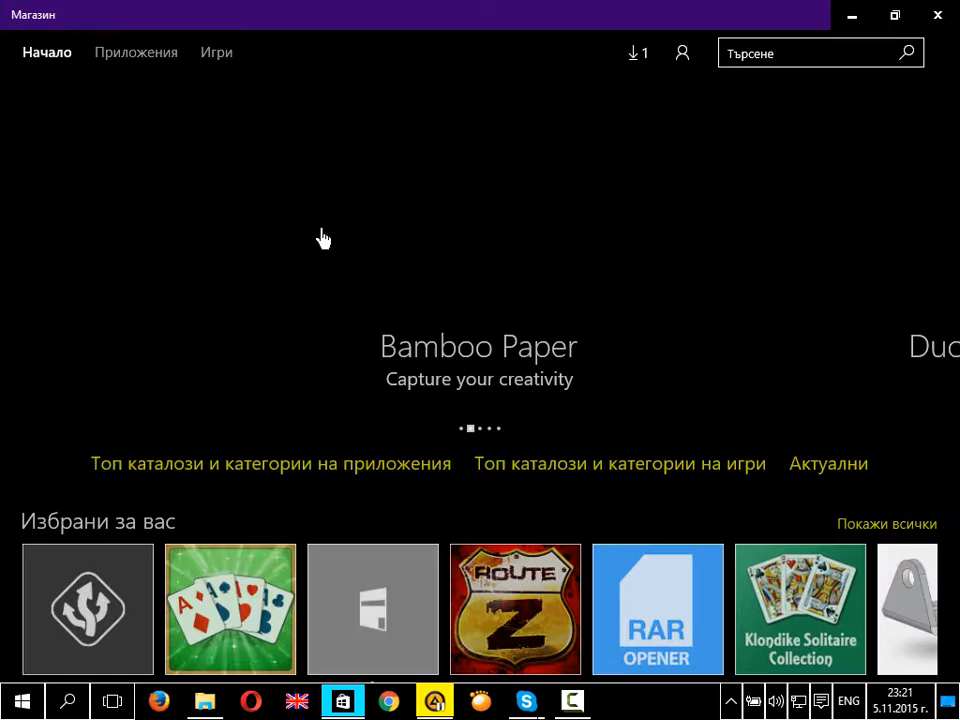
{"action": "scroll", "scroll_direction": "down", "scroll_amount": 3}
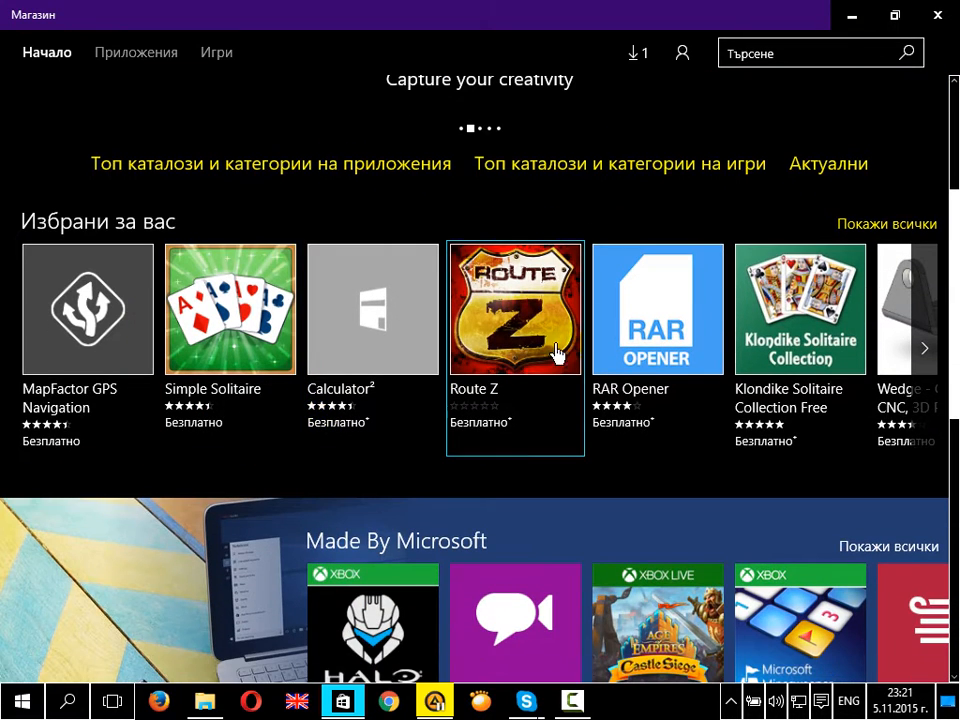
{"action": "mouse_move", "coordinate": [849, 375]}
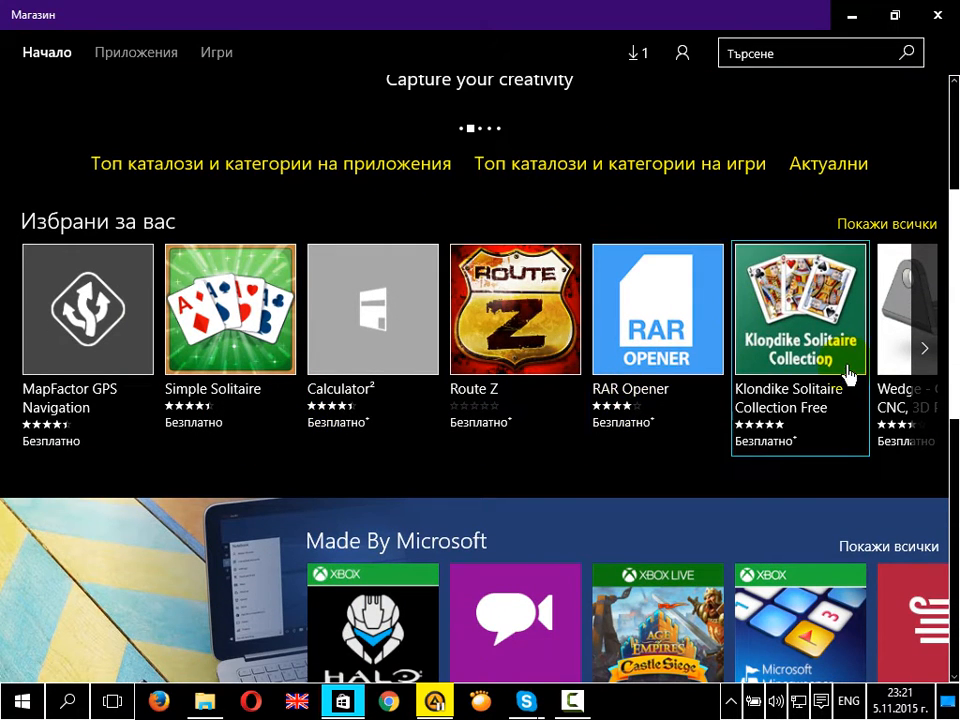
Open the Wedge CAD app page and start getting it for free
{"action": "left_click", "coordinate": [905, 308]}
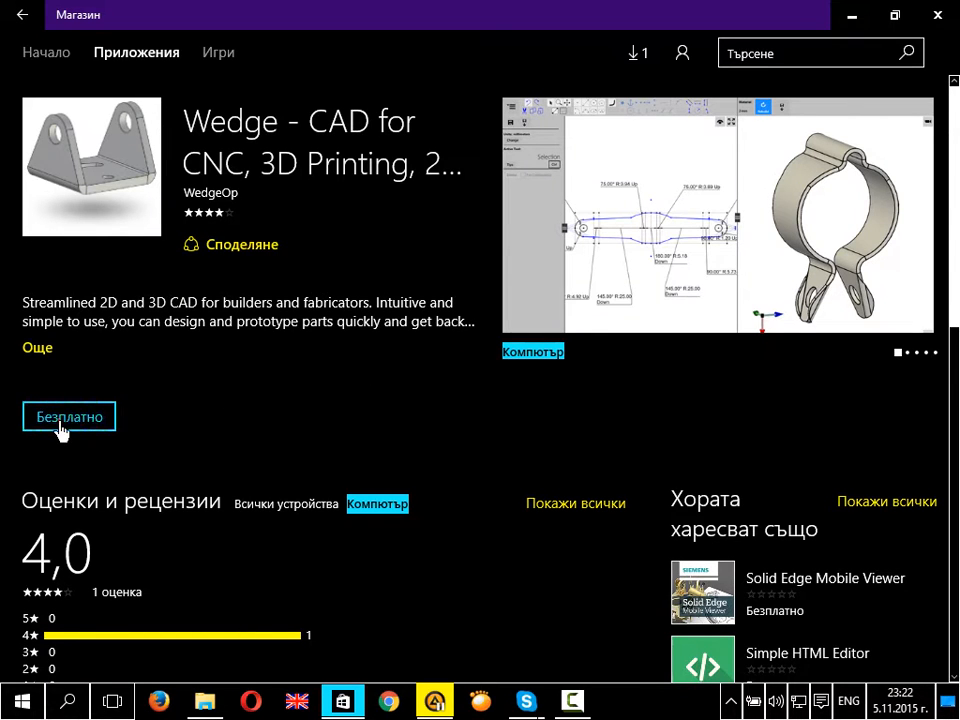
{"action": "left_click", "coordinate": [68, 416]}
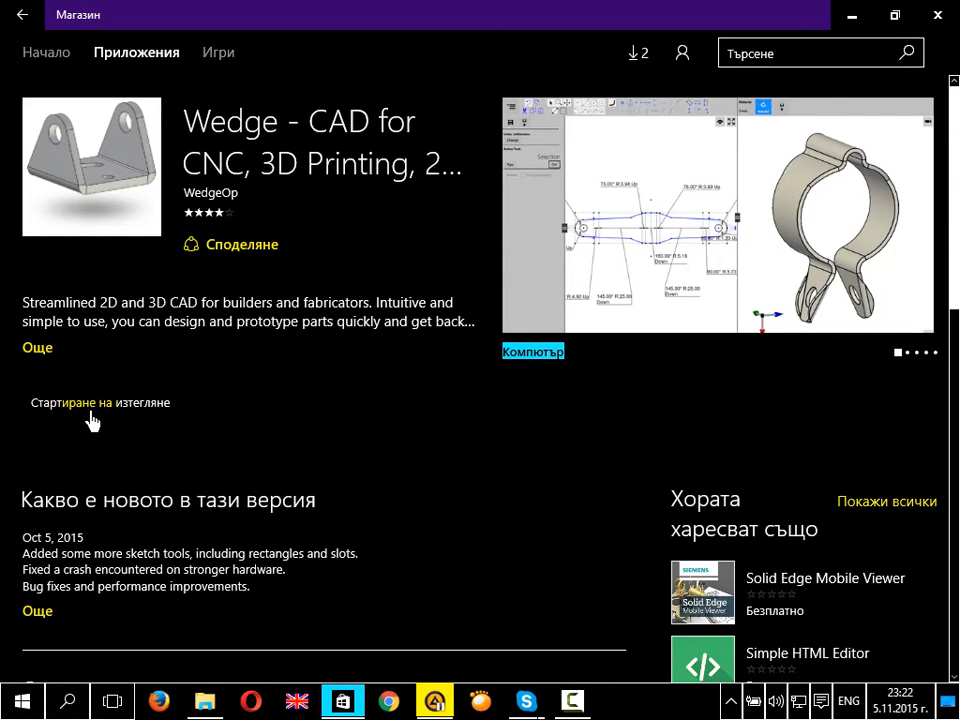
{"action": "left_click", "coordinate": [100, 402]}
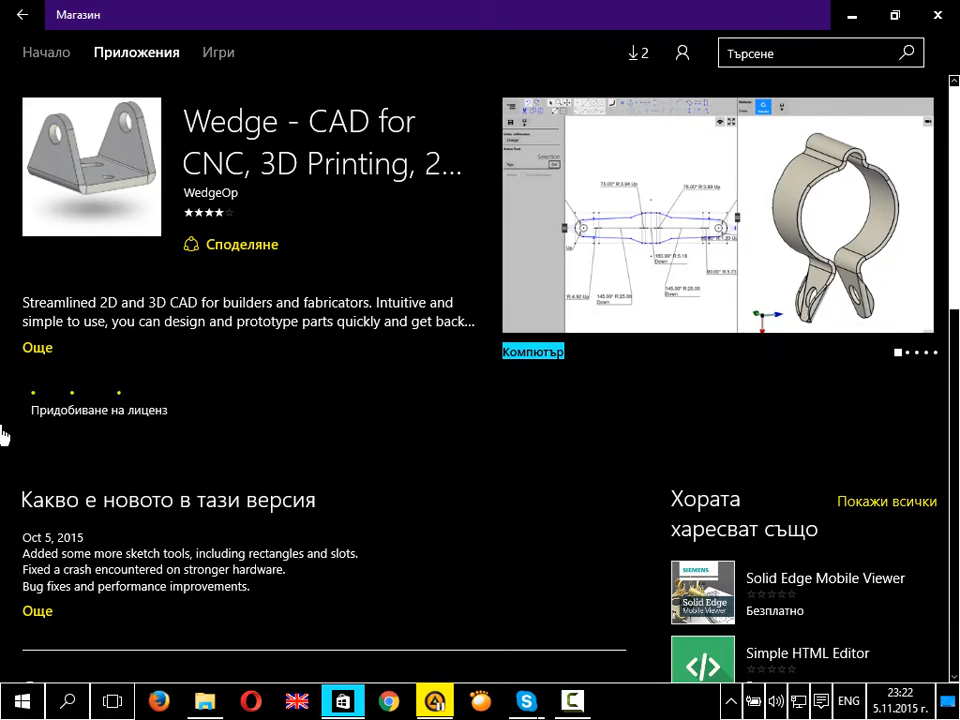
{"action": "left_click", "coordinate": [99, 410]}
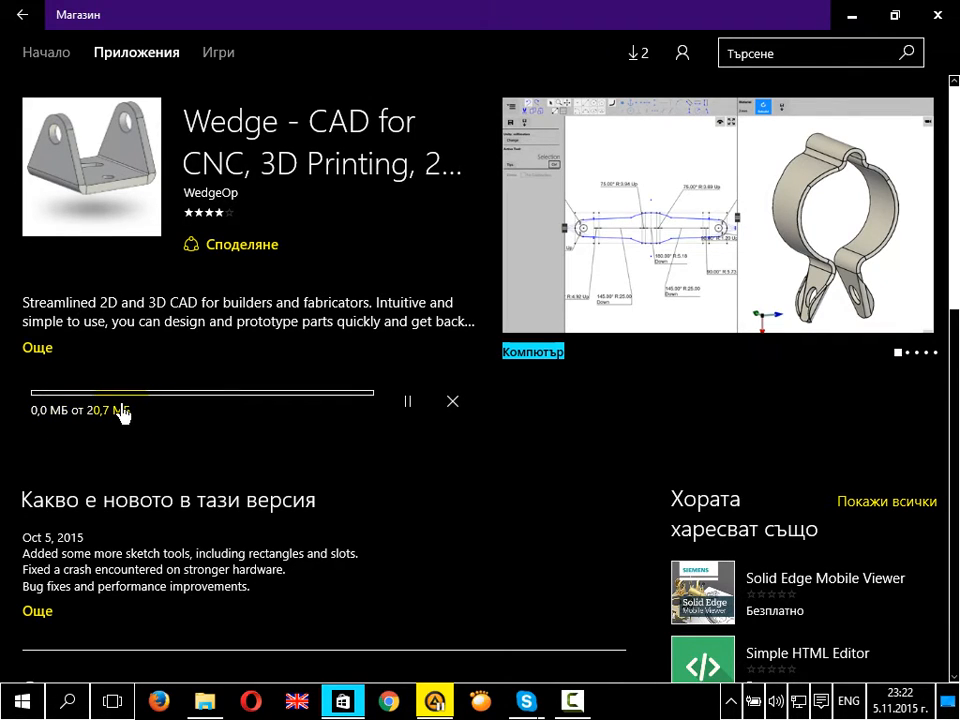
{"action": "mouse_move", "coordinate": [140, 407]}
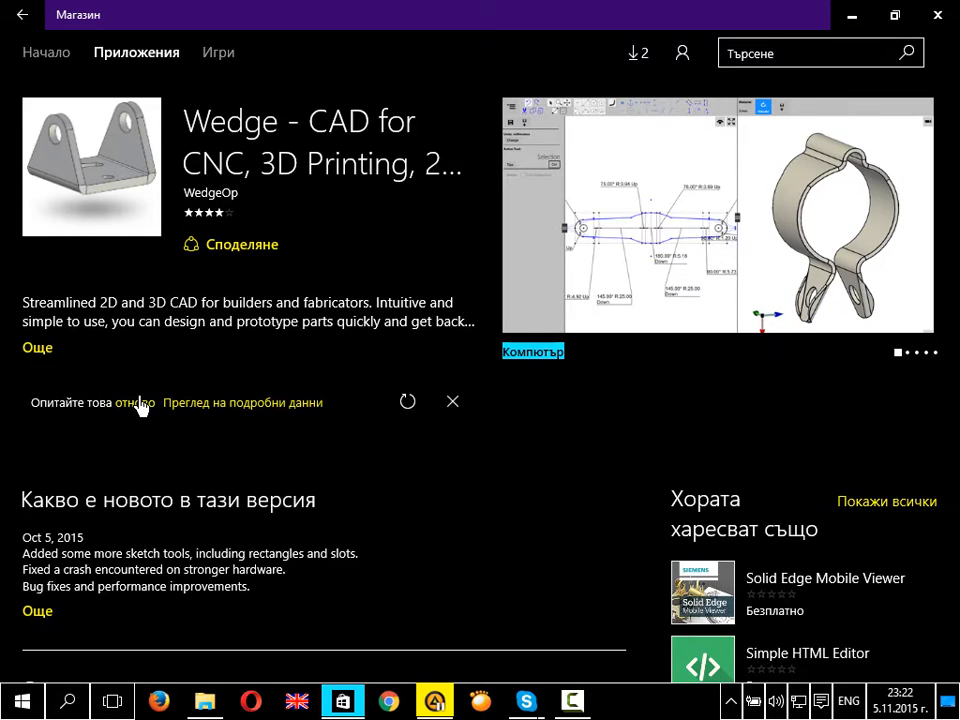
Retry the Wedge download each time it shows 'Try that again'
{"action": "left_click", "coordinate": [135, 402]}
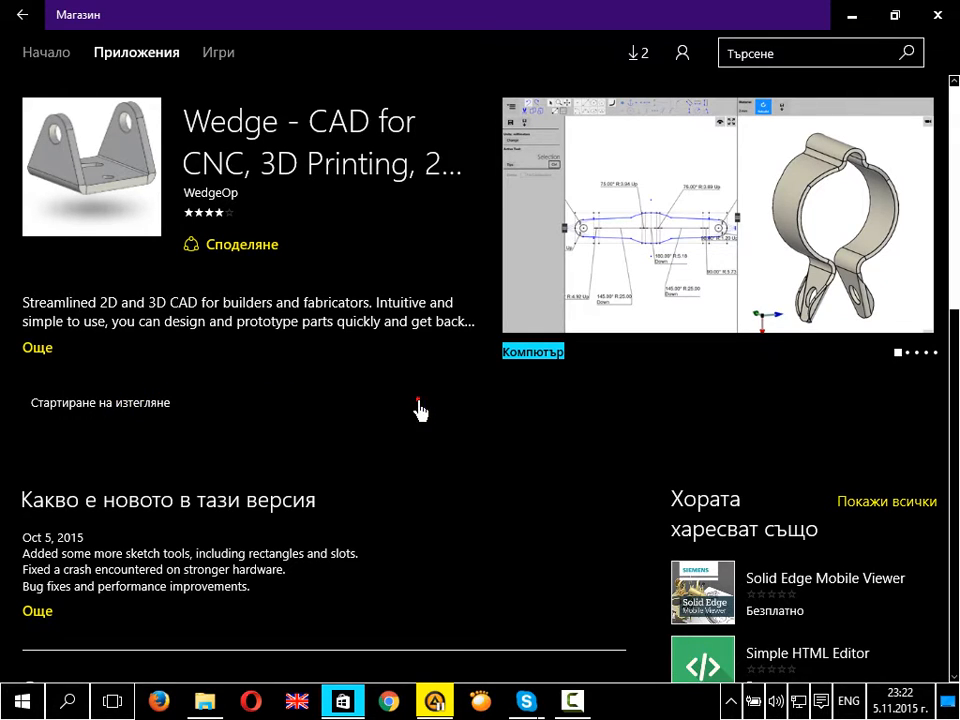
{"action": "left_click", "coordinate": [99, 402]}
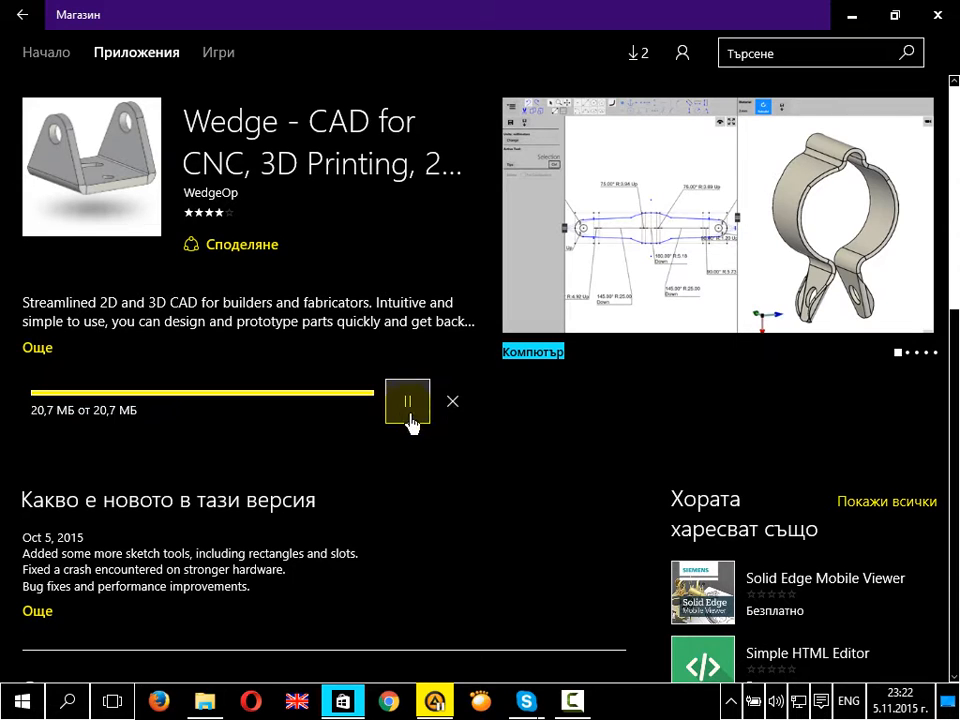
{"action": "left_click", "coordinate": [407, 401]}
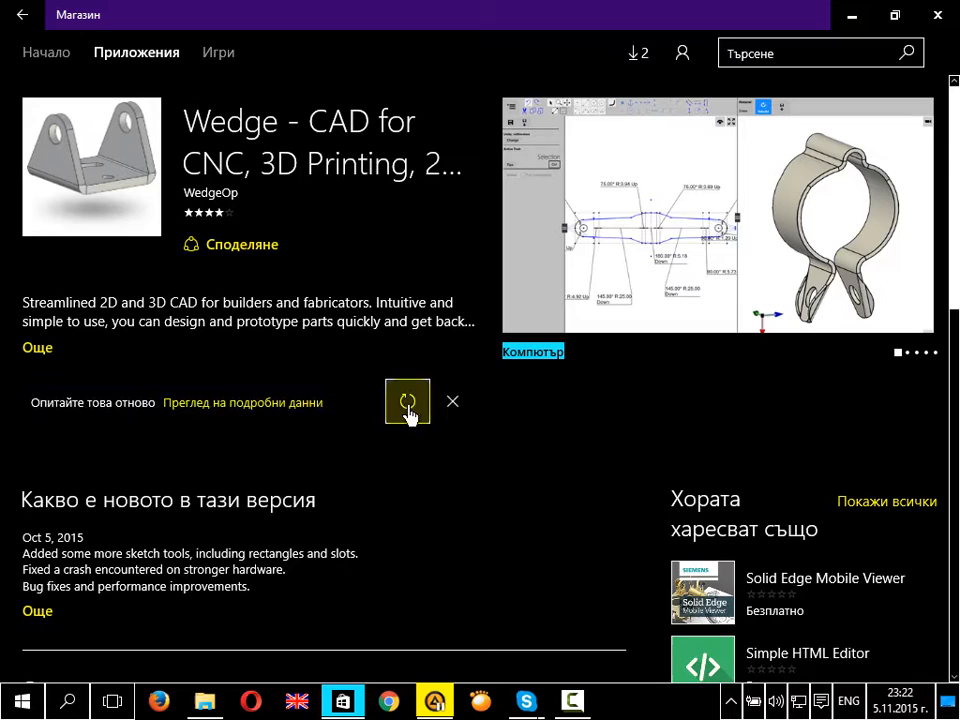
{"action": "left_click", "coordinate": [407, 401]}
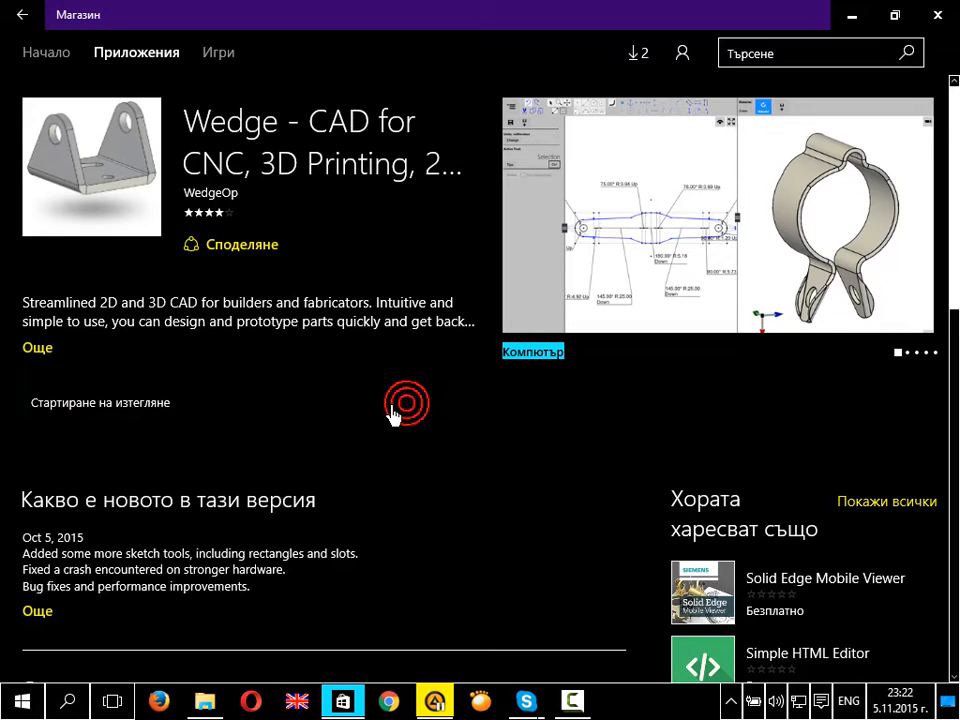
{"action": "left_click", "coordinate": [407, 403]}
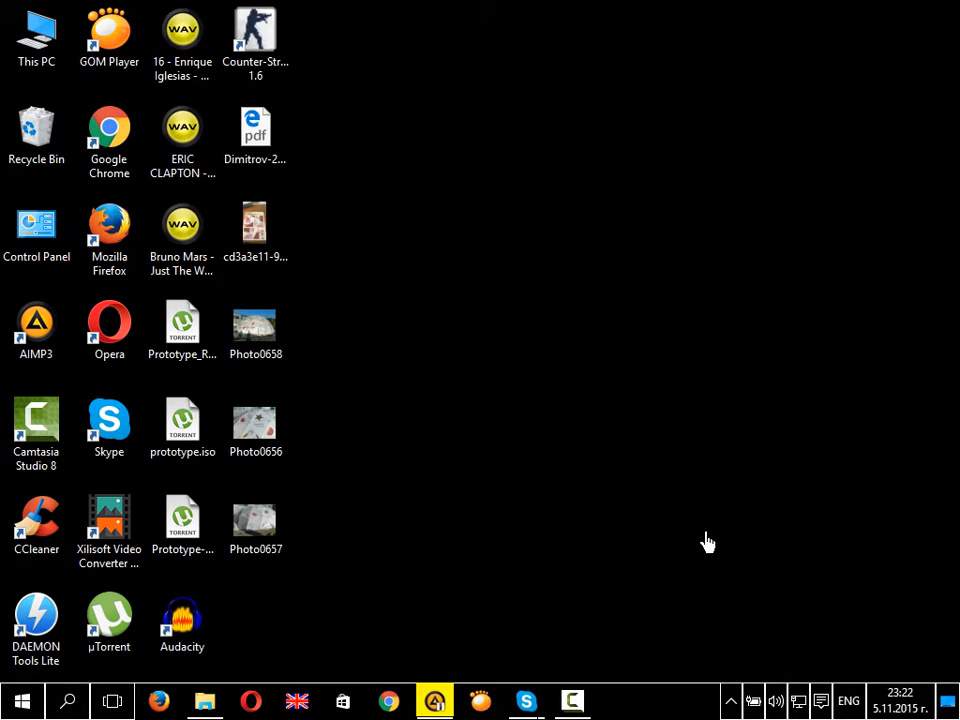
{"action": "mouse_move", "coordinate": [378, 550]}
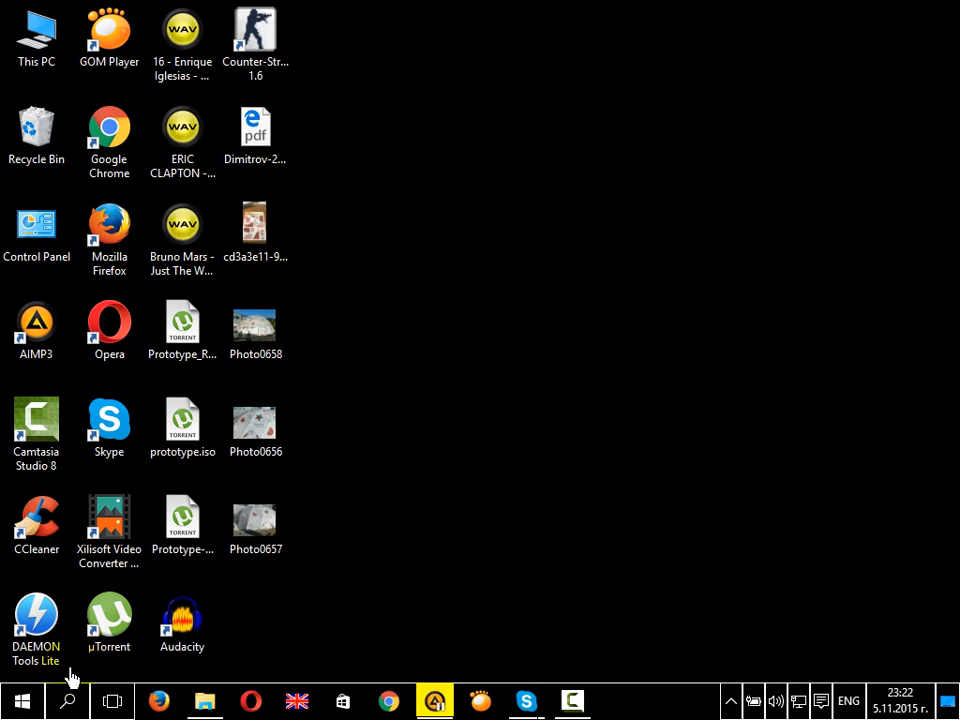
Search Windows for services.msc to bring up the Services desktop app
{"action": "left_click", "coordinate": [68, 700]}
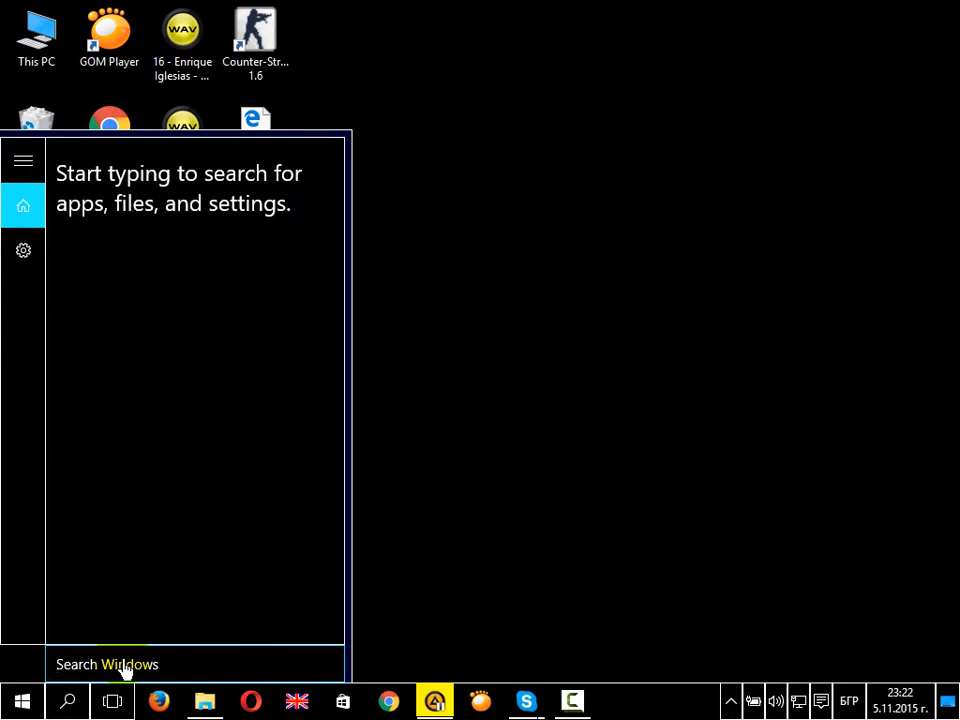
{"action": "type", "text": "services."}
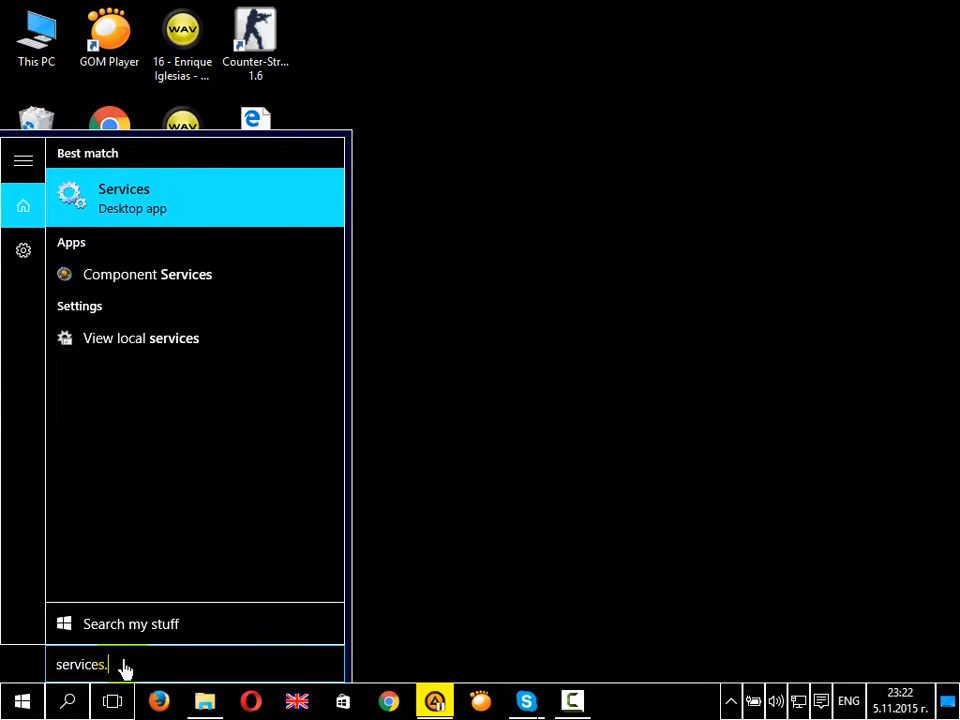
{"action": "type", "text": "msc"}
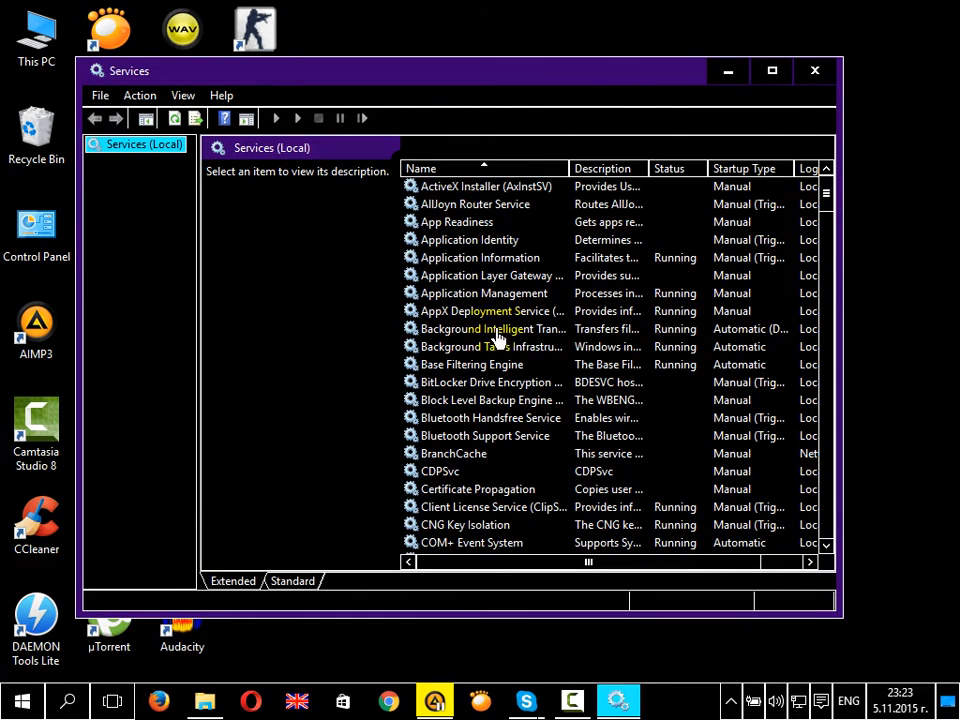
Scroll the services list and select Windows Firewall, currently Disabled
{"action": "left_click", "coordinate": [471, 364]}
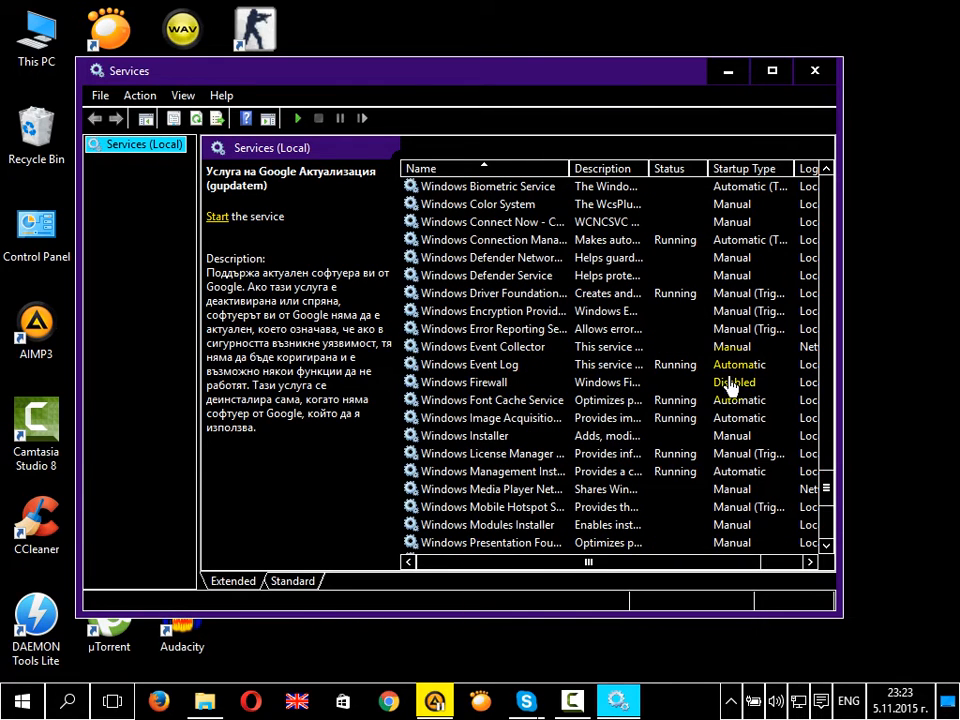
{"action": "scroll", "scroll_direction": "down", "scroll_amount": 3}
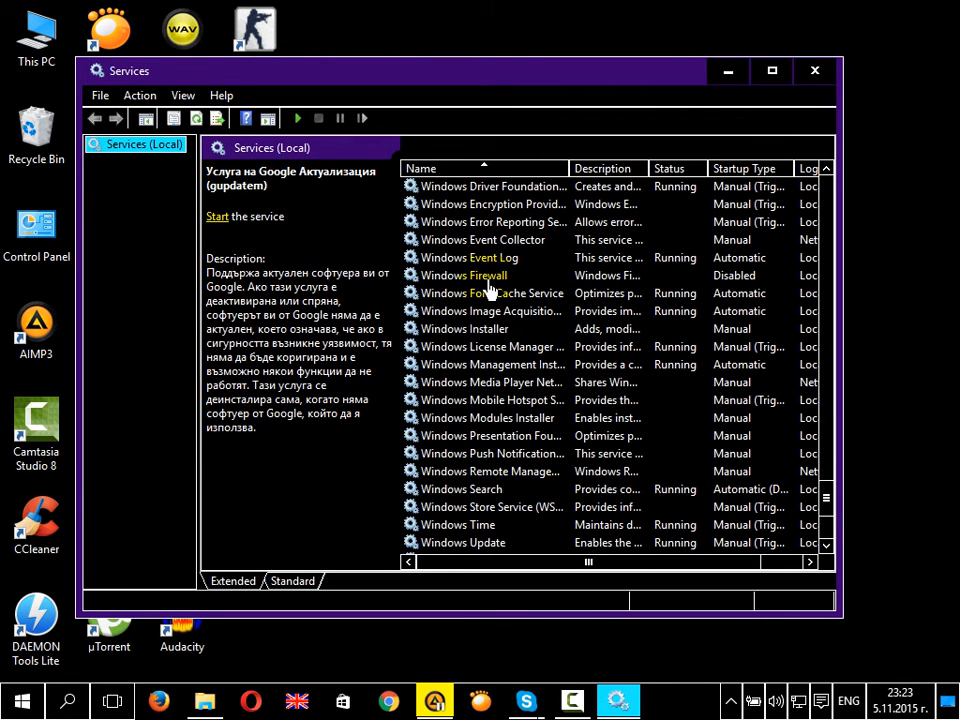
{"action": "left_click", "coordinate": [463, 275]}
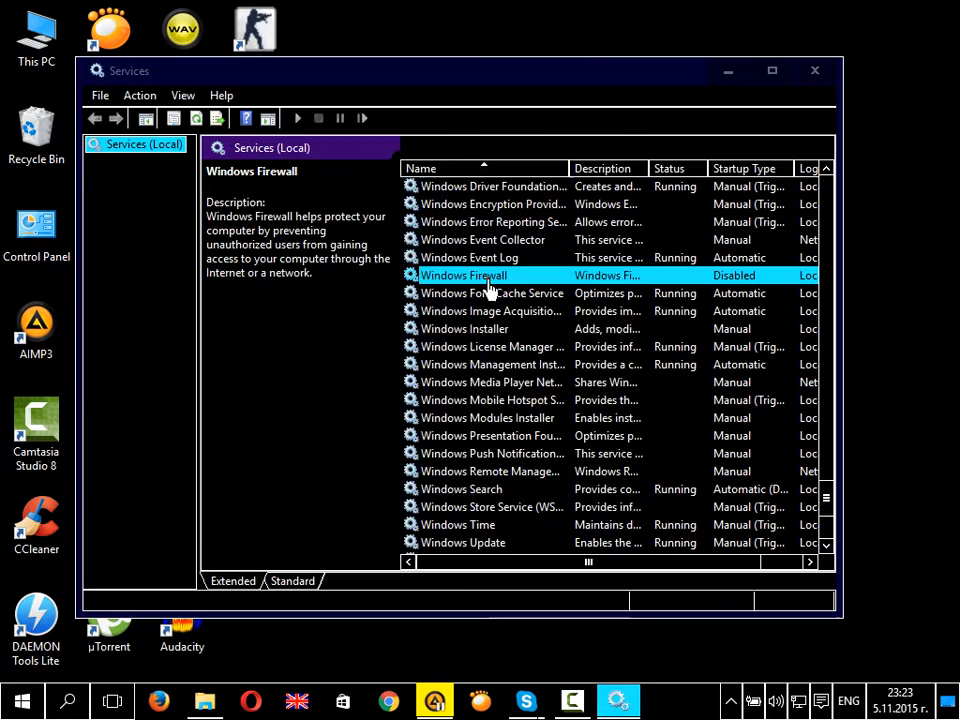
Set Windows Firewall's startup type to Automatic, apply it, and start the service
{"action": "double_click", "coordinate": [463, 275]}
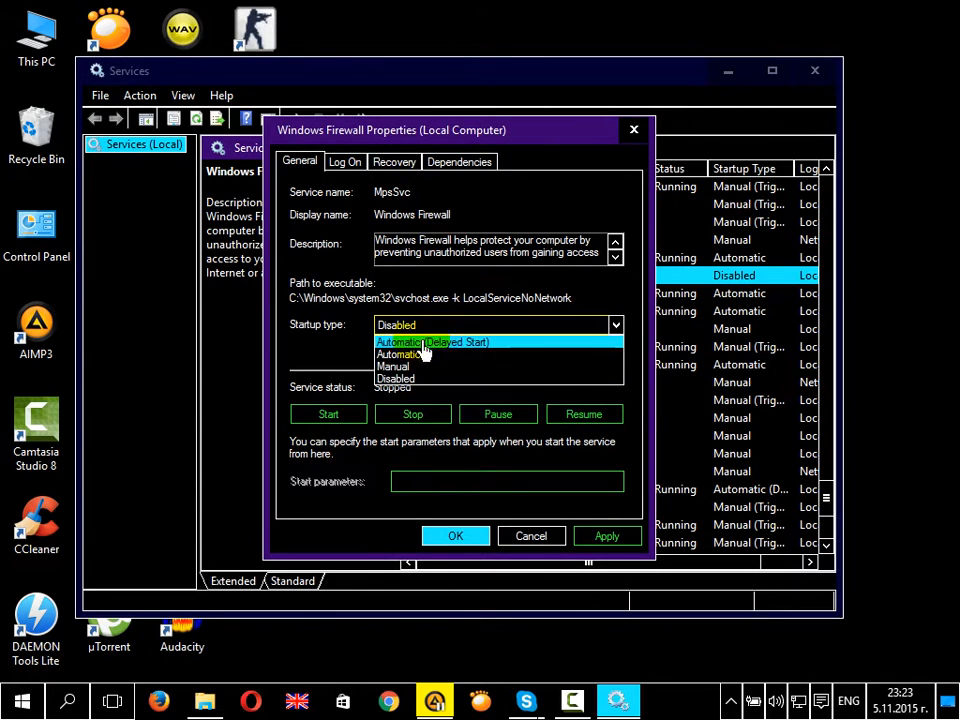
{"action": "left_click", "coordinate": [400, 354]}
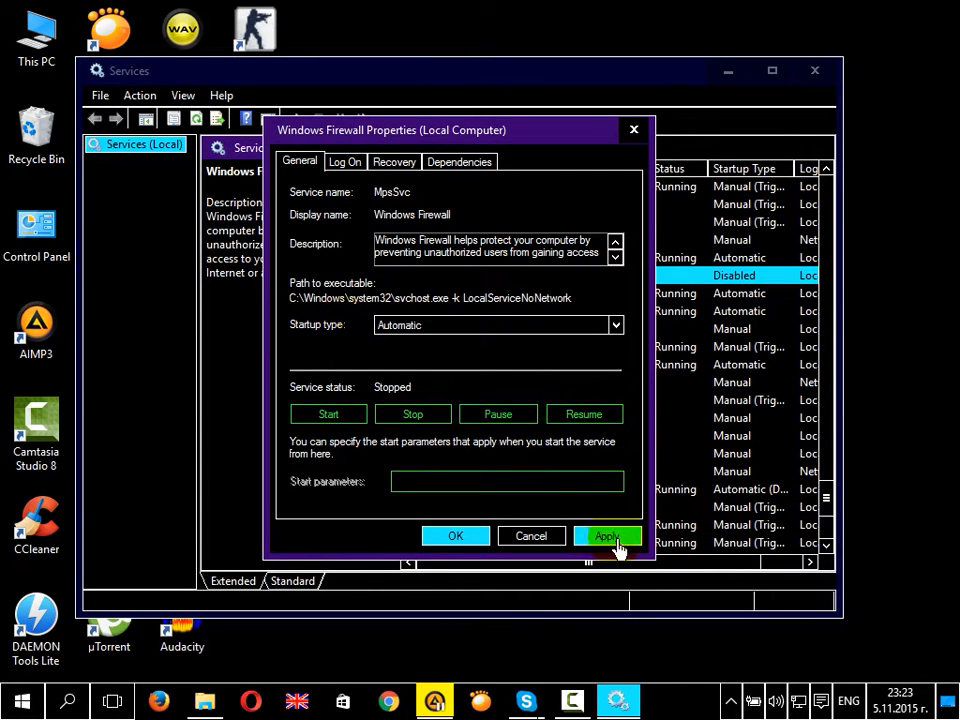
{"action": "left_click", "coordinate": [328, 414]}
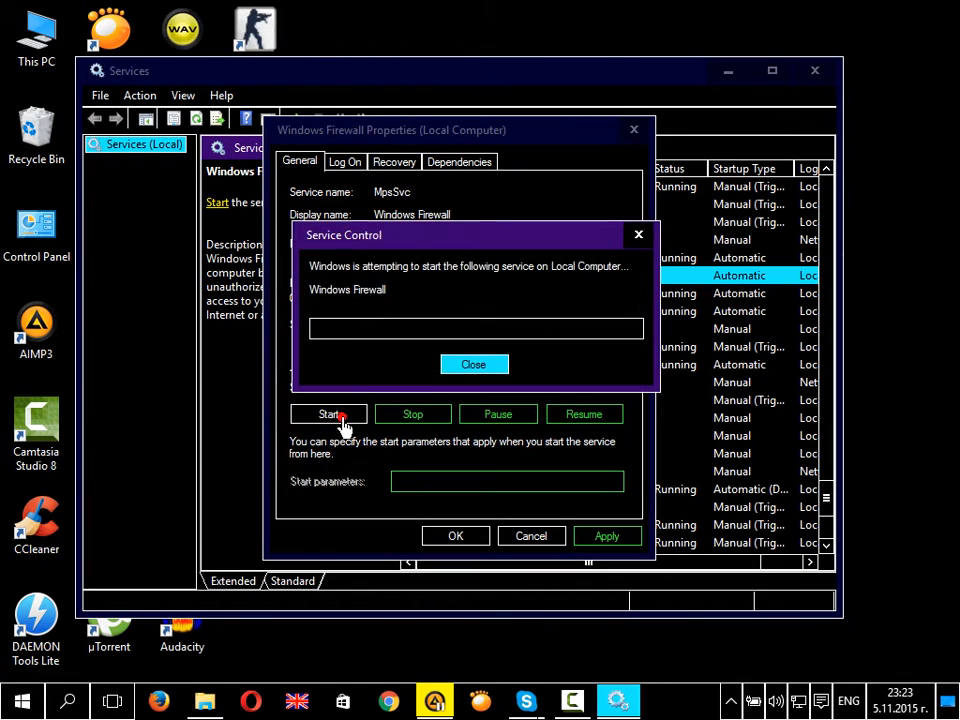
{"action": "left_click", "coordinate": [474, 364]}
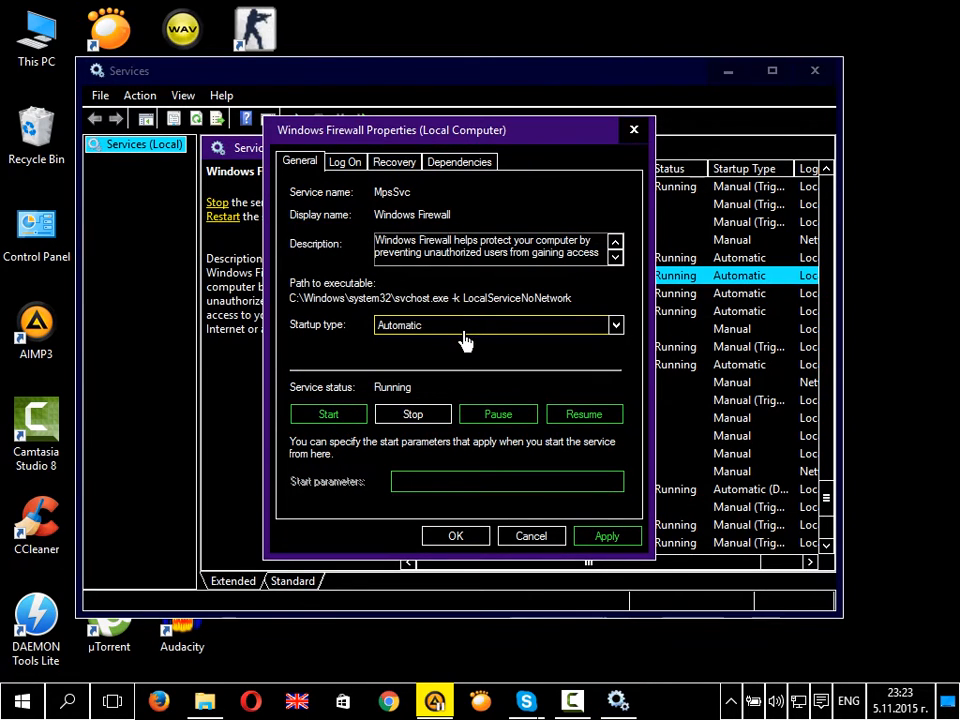
{"action": "mouse_move", "coordinate": [457, 356]}
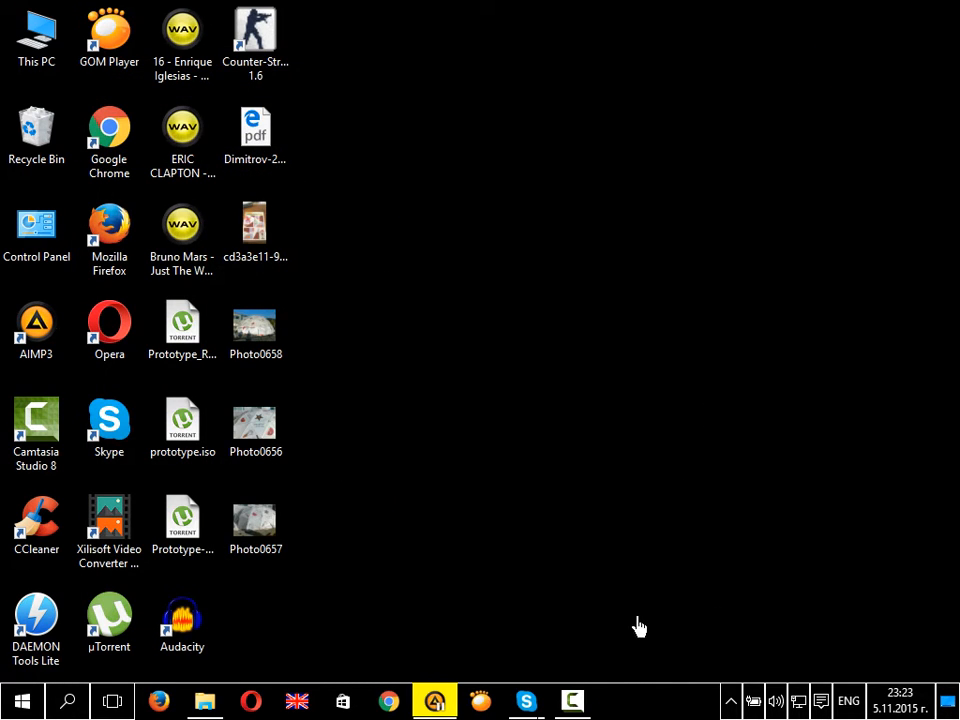
Reopen the Store downloads queue and retry the Pool: 8 Ball Billiards download
{"action": "left_click", "coordinate": [342, 701]}
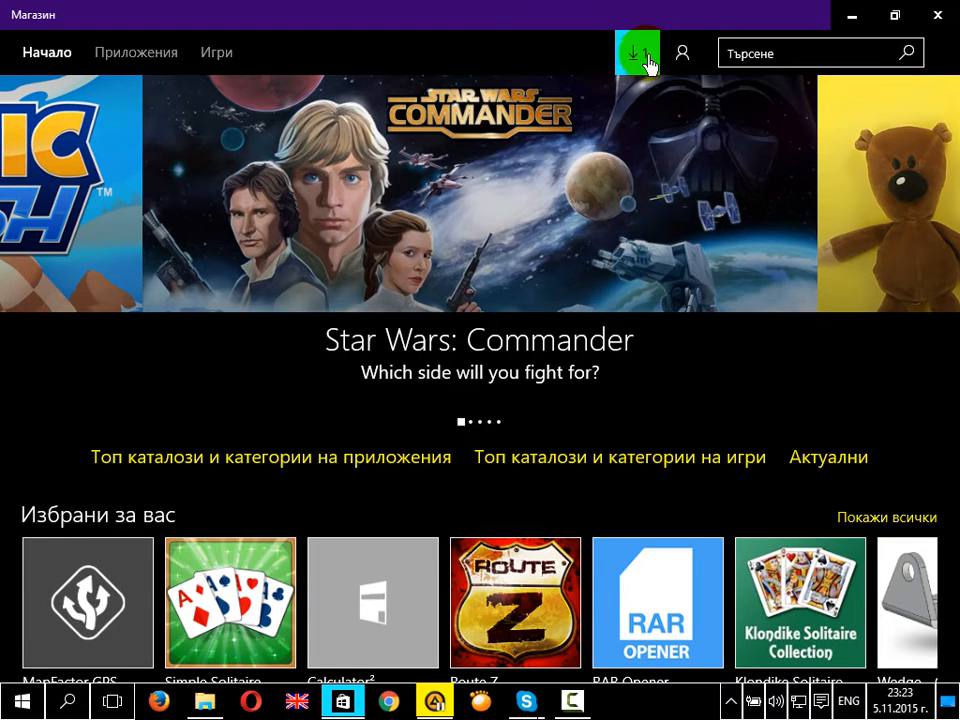
{"action": "left_click", "coordinate": [637, 52]}
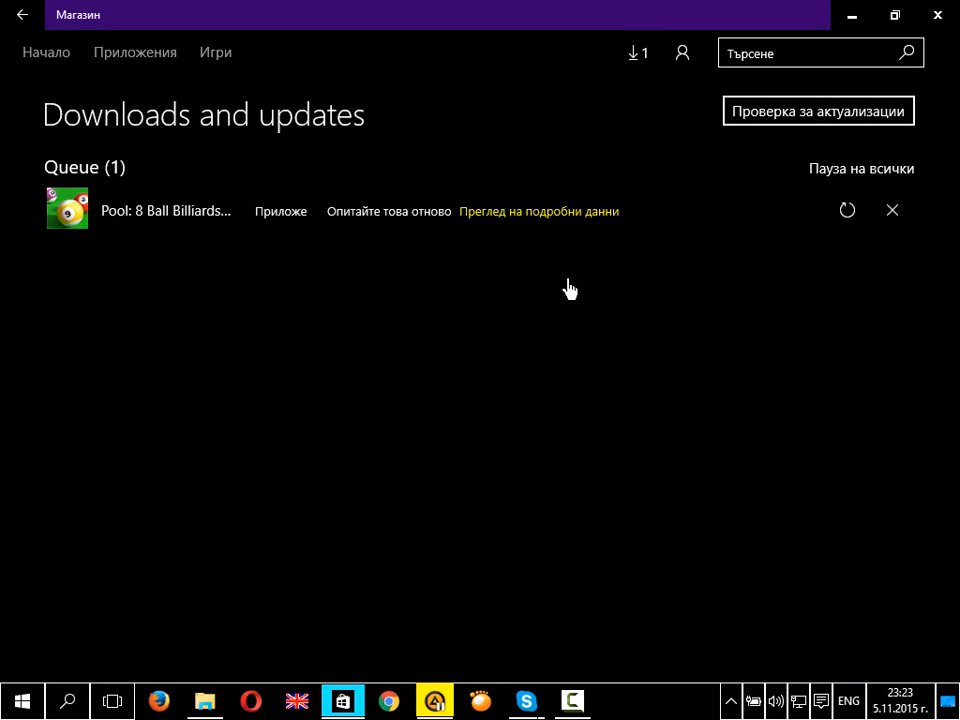
{"action": "left_click", "coordinate": [847, 210]}
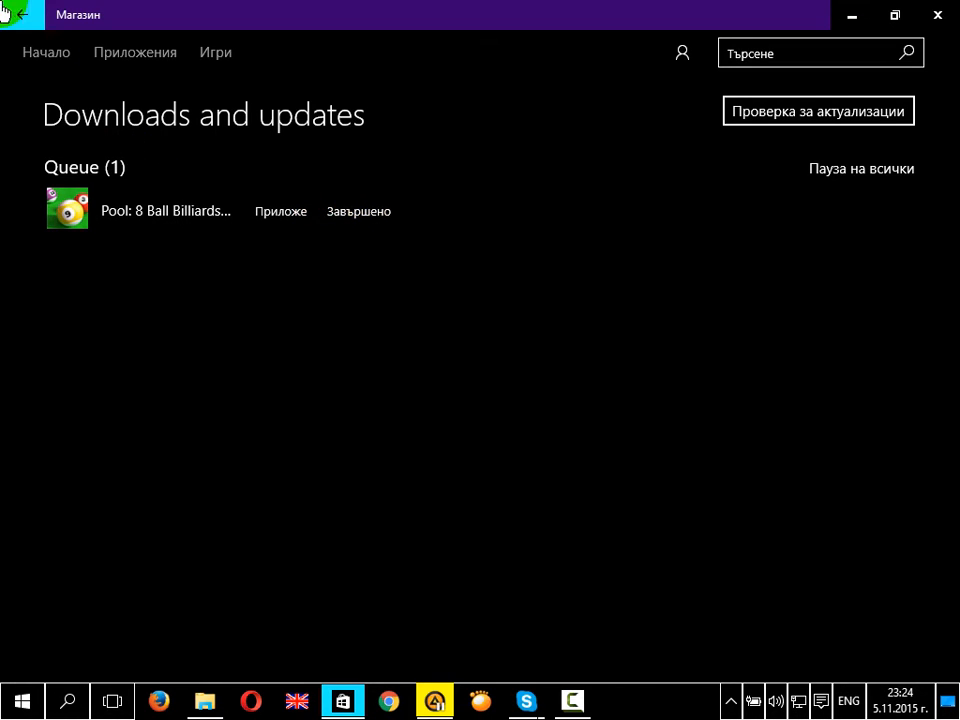
Install Wedge - CAD for CNC, 3D Printing from Picks for you and open it
{"action": "left_click", "coordinate": [46, 52]}
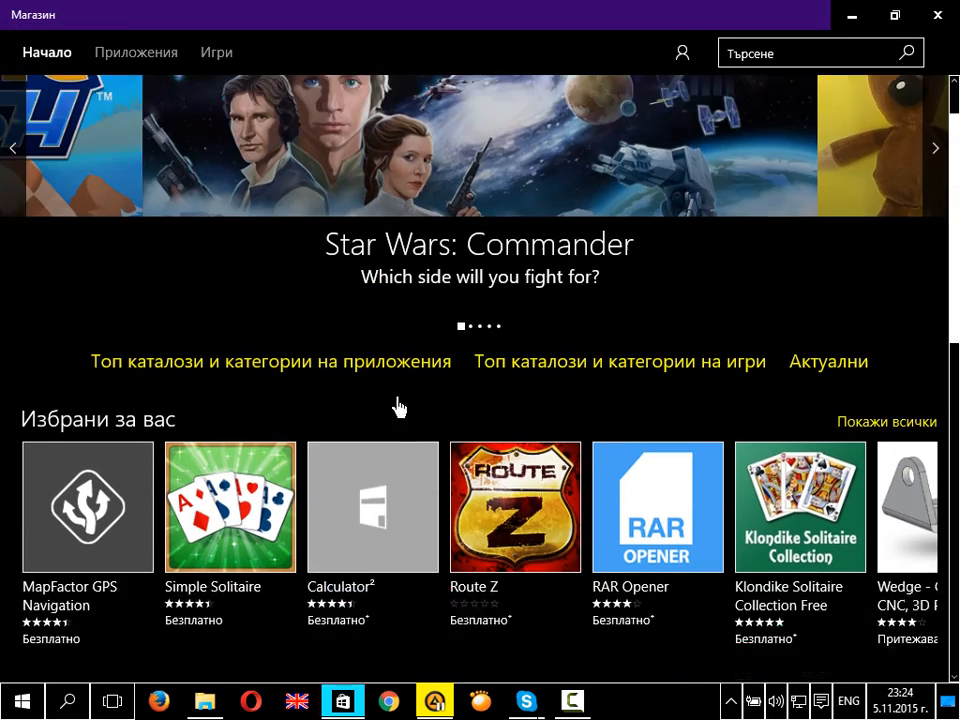
{"action": "scroll", "scroll_direction": "down", "scroll_amount": 3}
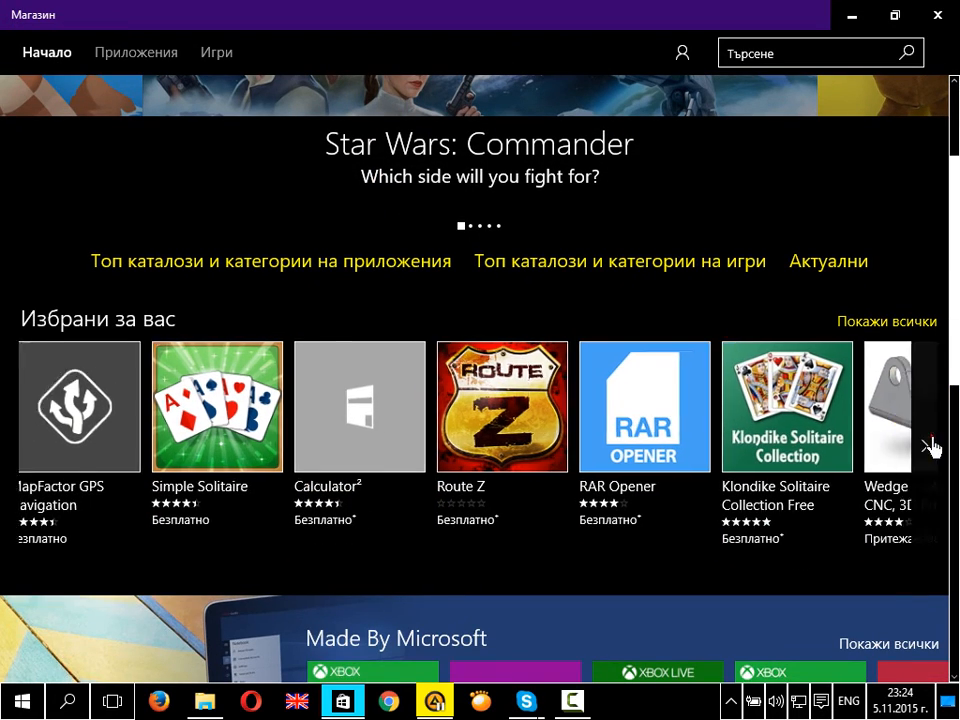
{"action": "left_click", "coordinate": [931, 445]}
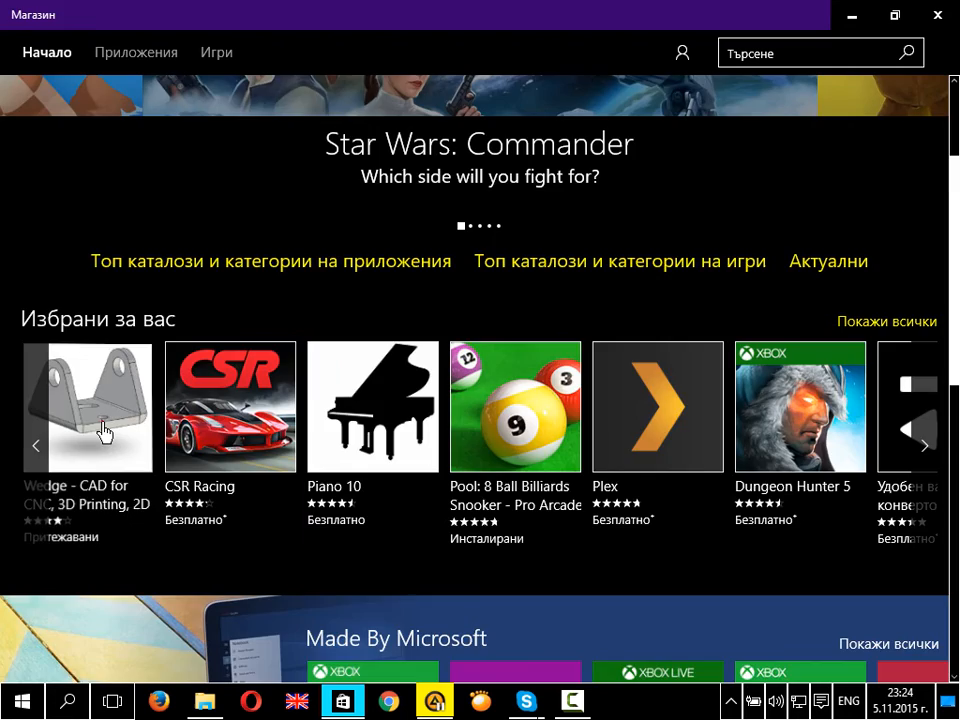
{"action": "left_click", "coordinate": [87, 406]}
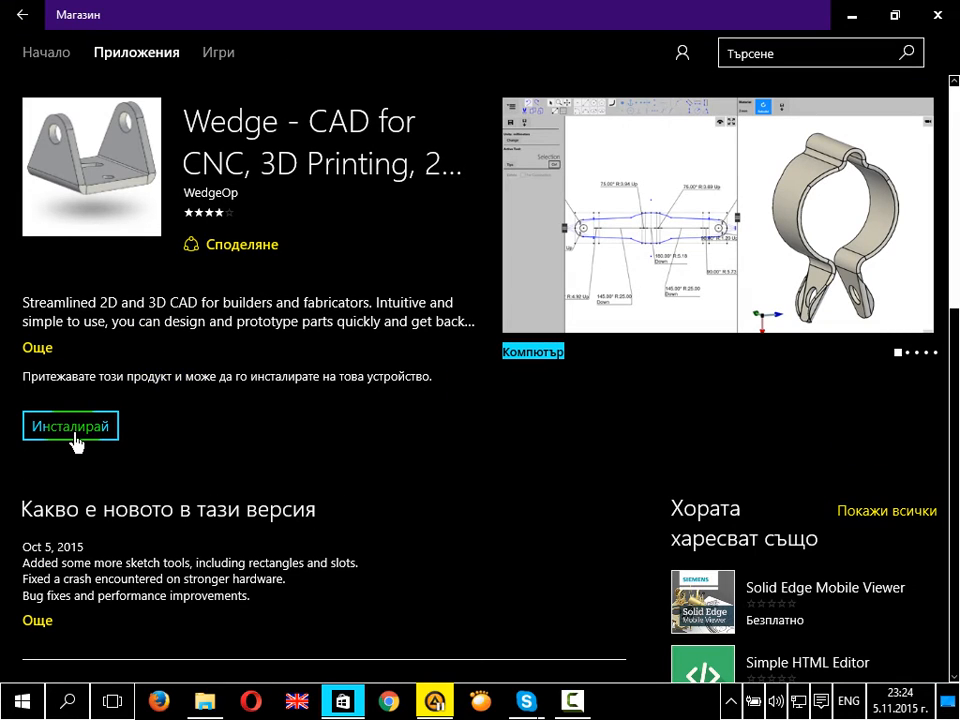
{"action": "left_click", "coordinate": [70, 426]}
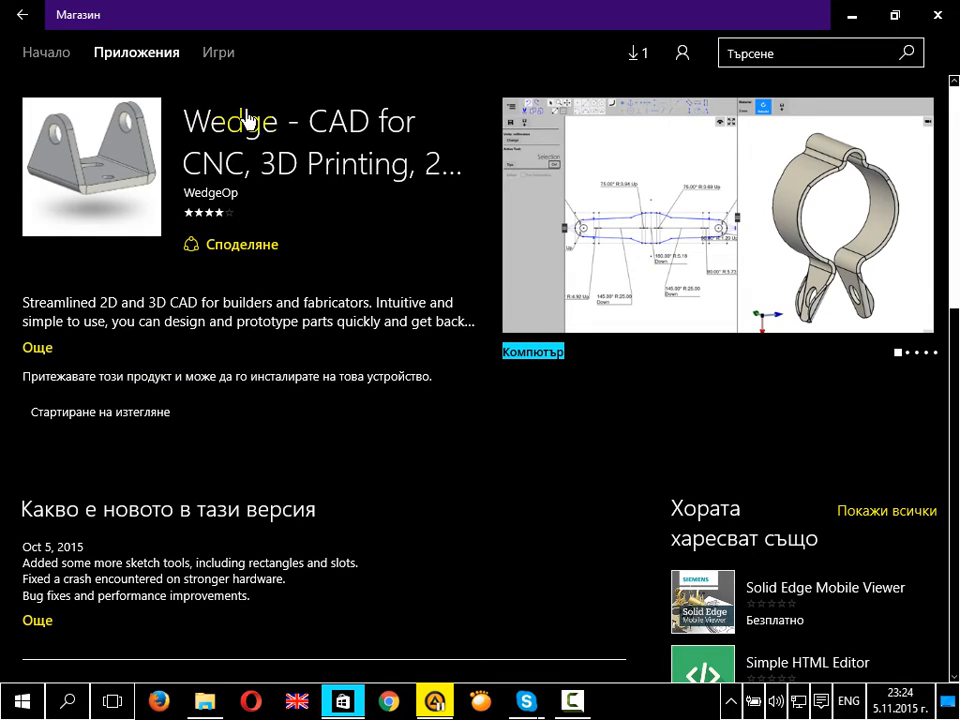
{"action": "left_click", "coordinate": [99, 411]}
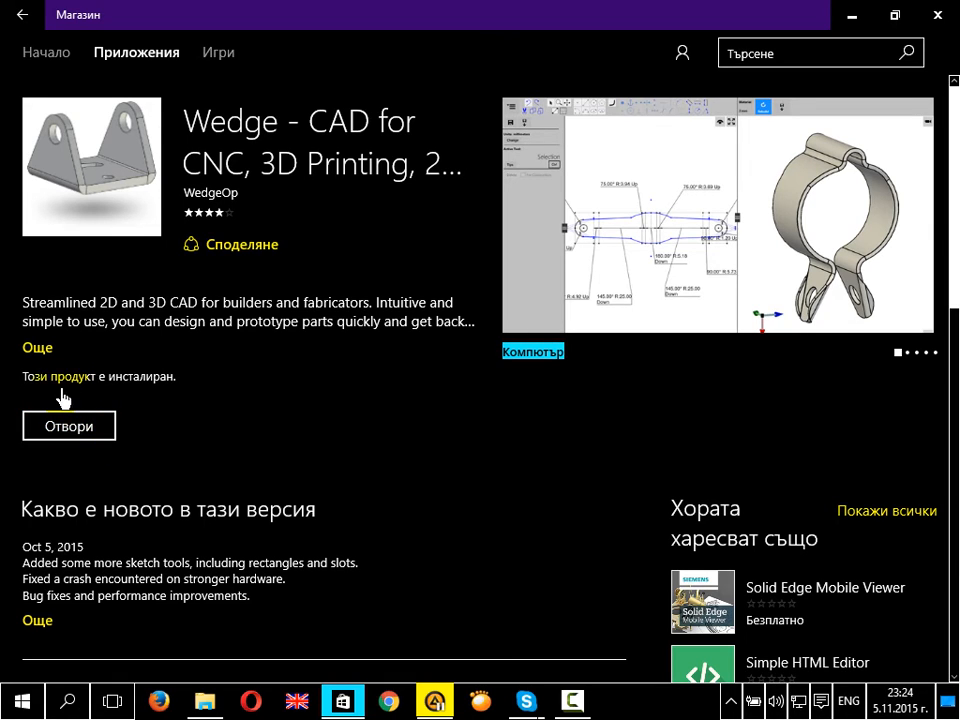
{"action": "mouse_move", "coordinate": [69, 426]}
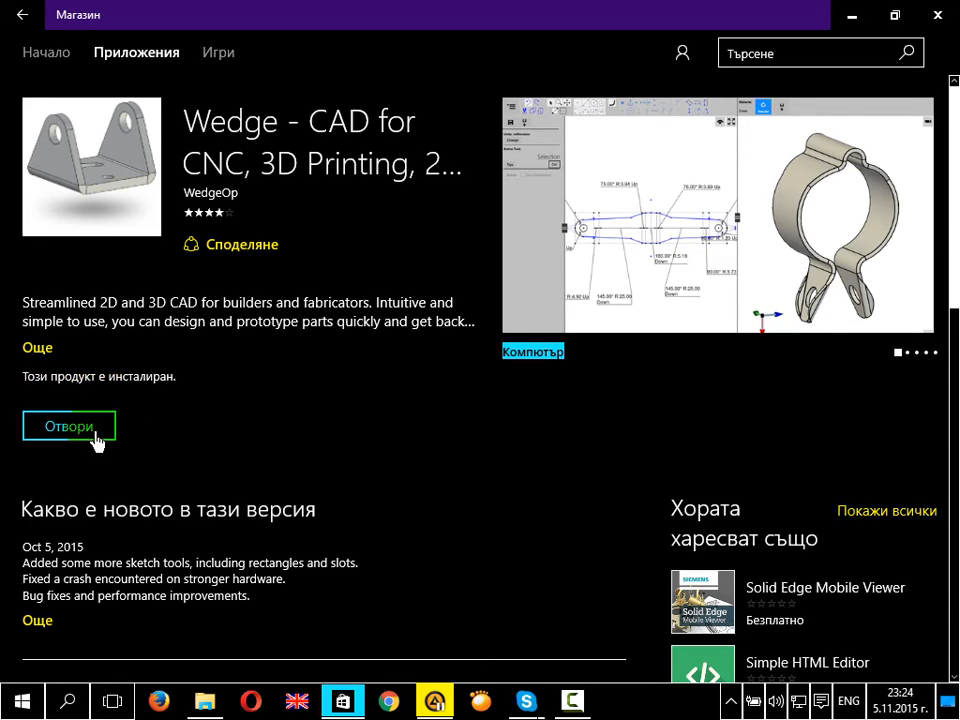
{"action": "left_click", "coordinate": [68, 426]}
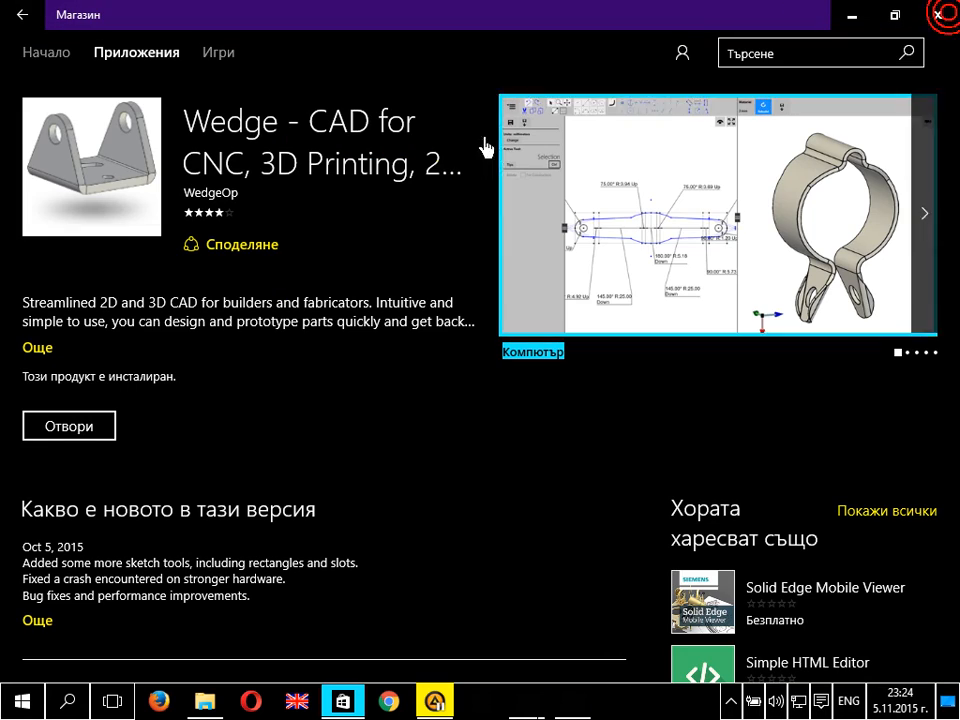
Close the Store window and click around the Start button and taskbar
{"action": "left_click", "coordinate": [851, 15]}
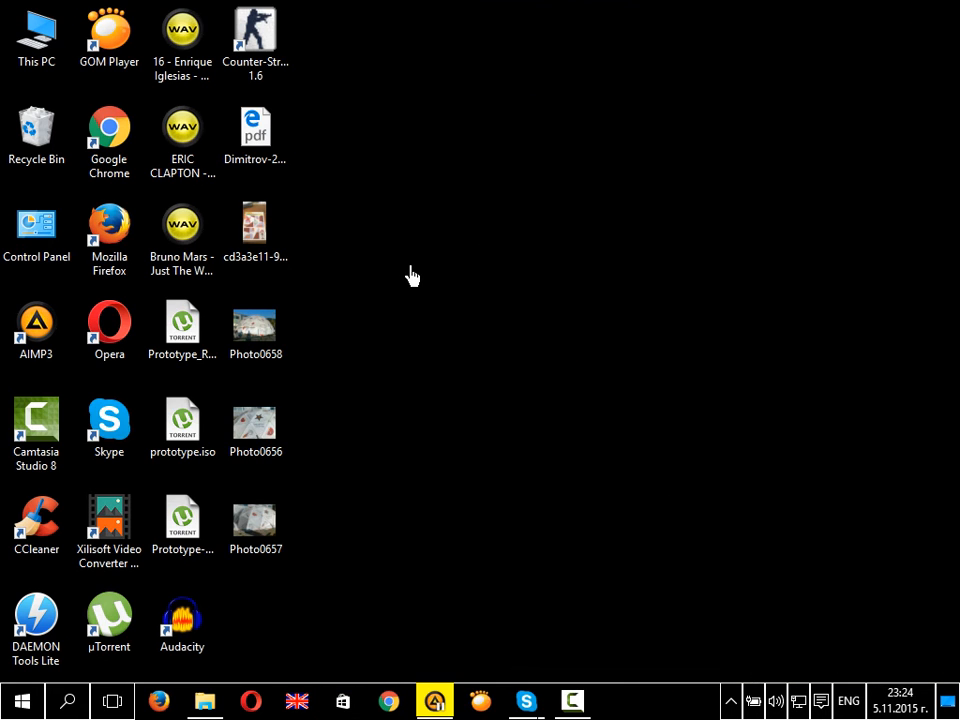
{"action": "mouse_move", "coordinate": [413, 290]}
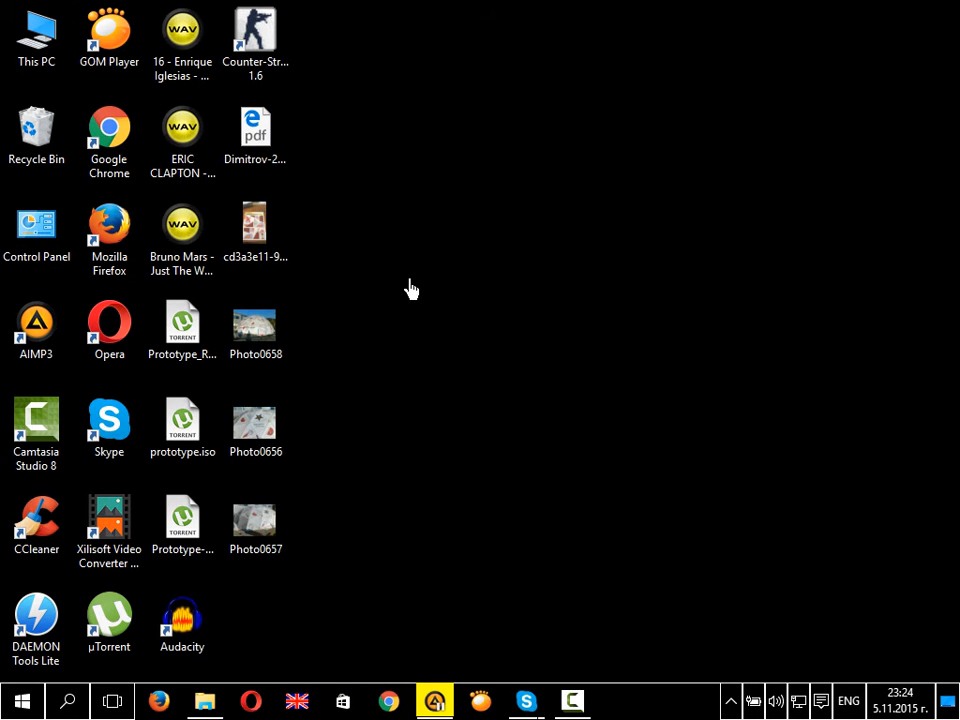
{"action": "mouse_move", "coordinate": [732, 700]}
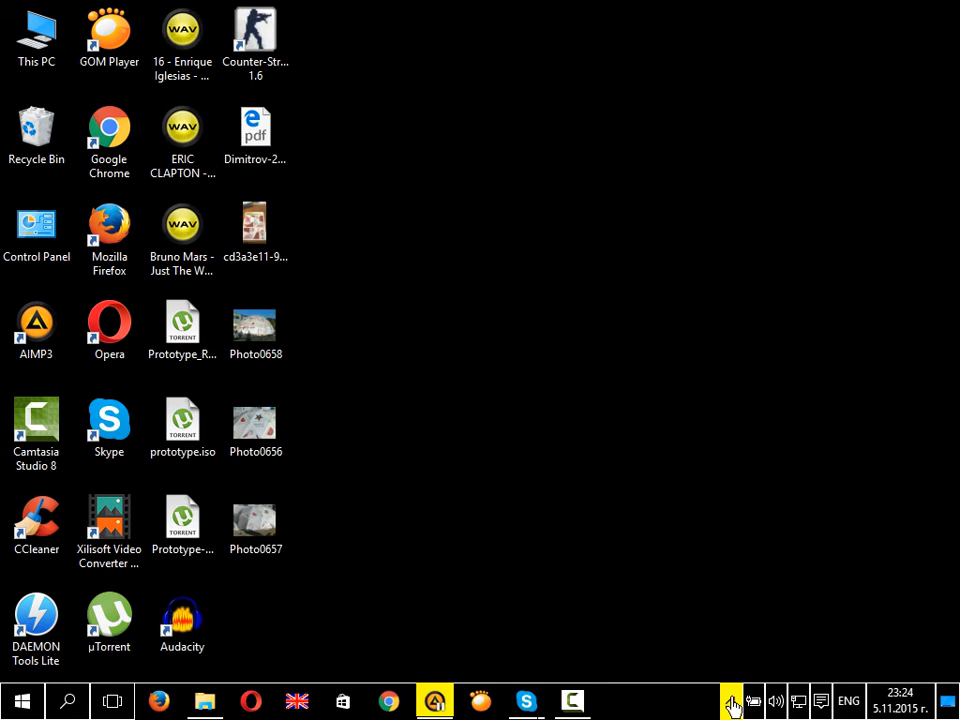
{"action": "mouse_move", "coordinate": [507, 623]}
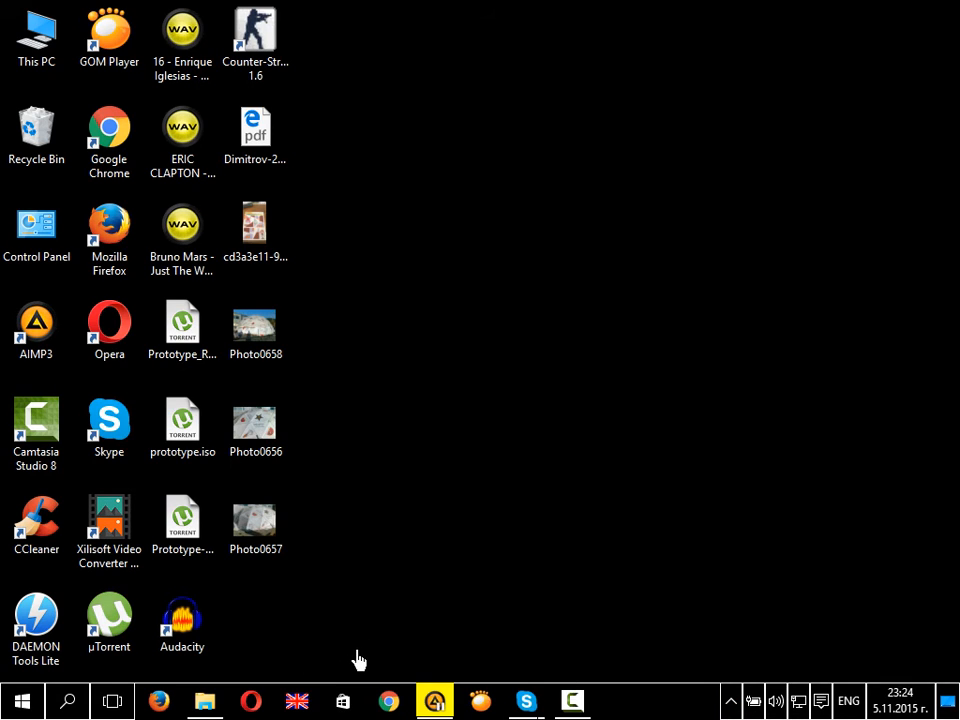
{"action": "mouse_move", "coordinate": [347, 643]}
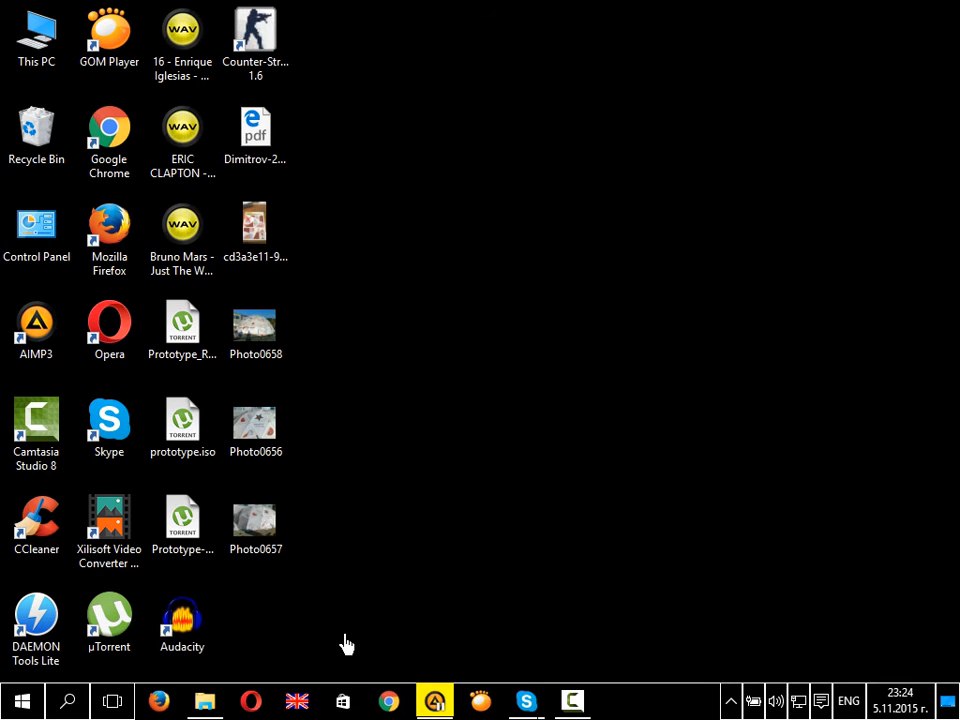
{"action": "mouse_move", "coordinate": [351, 636]}
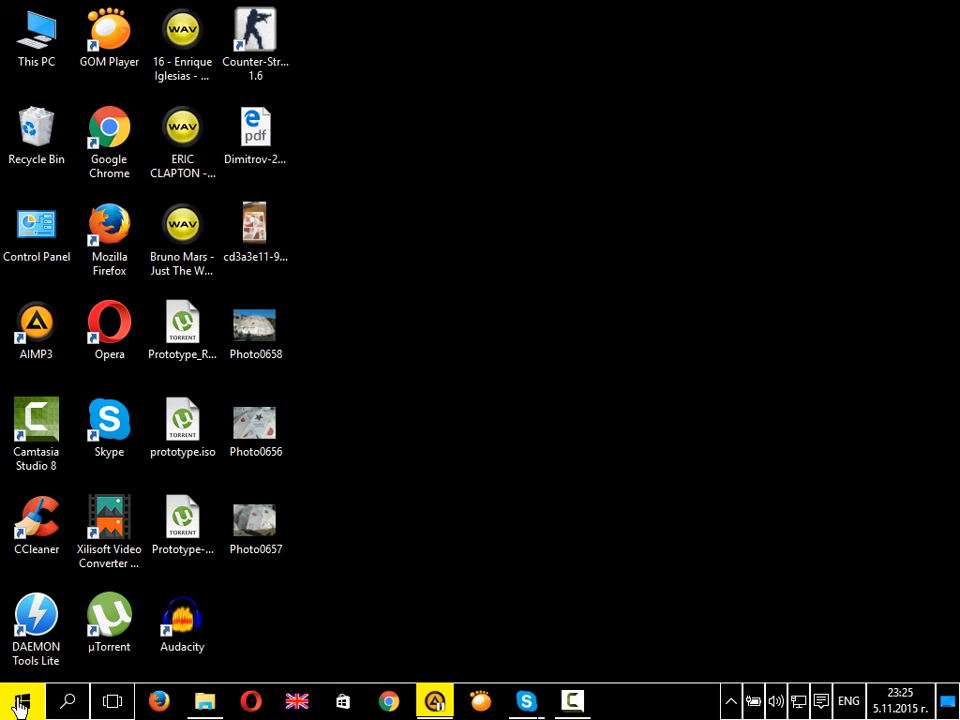
{"action": "left_click", "coordinate": [20, 700]}
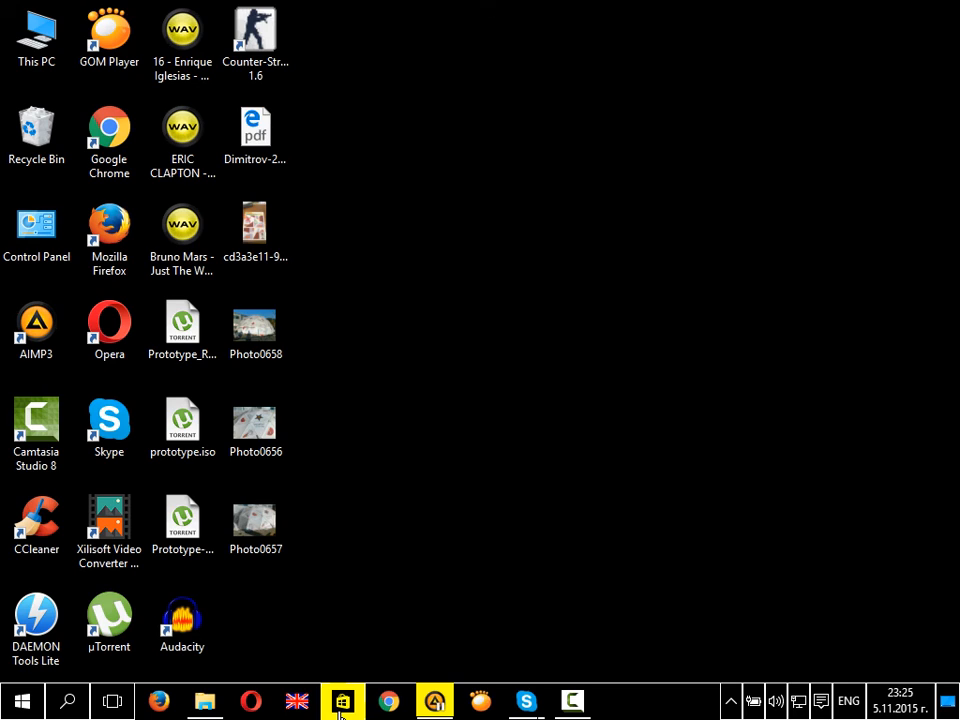
{"action": "left_click", "coordinate": [342, 700]}
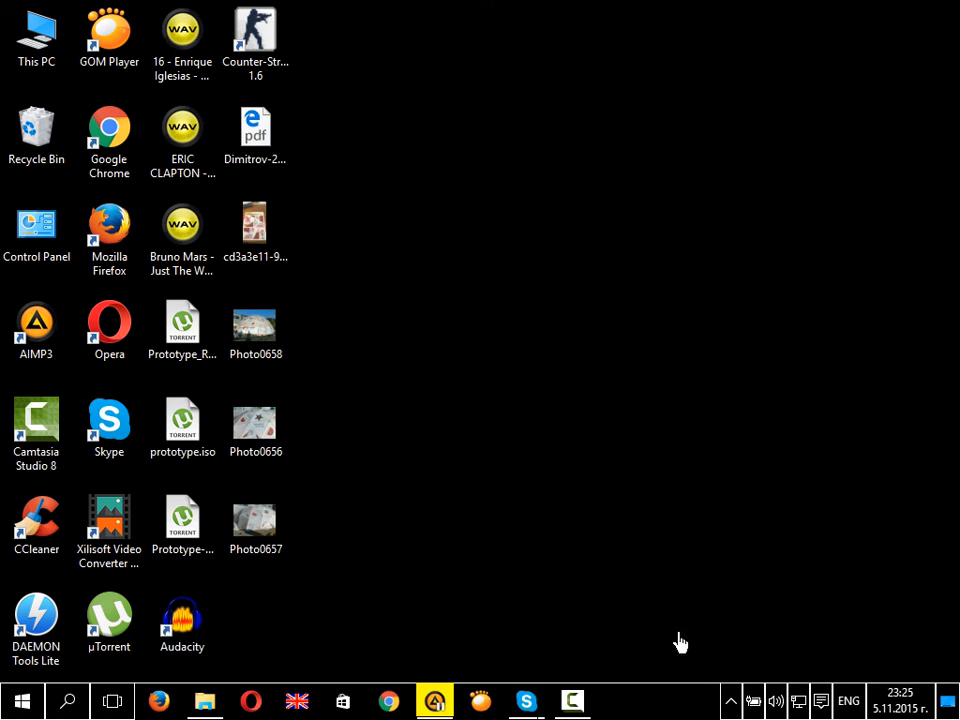
{"action": "mouse_move", "coordinate": [520, 588]}
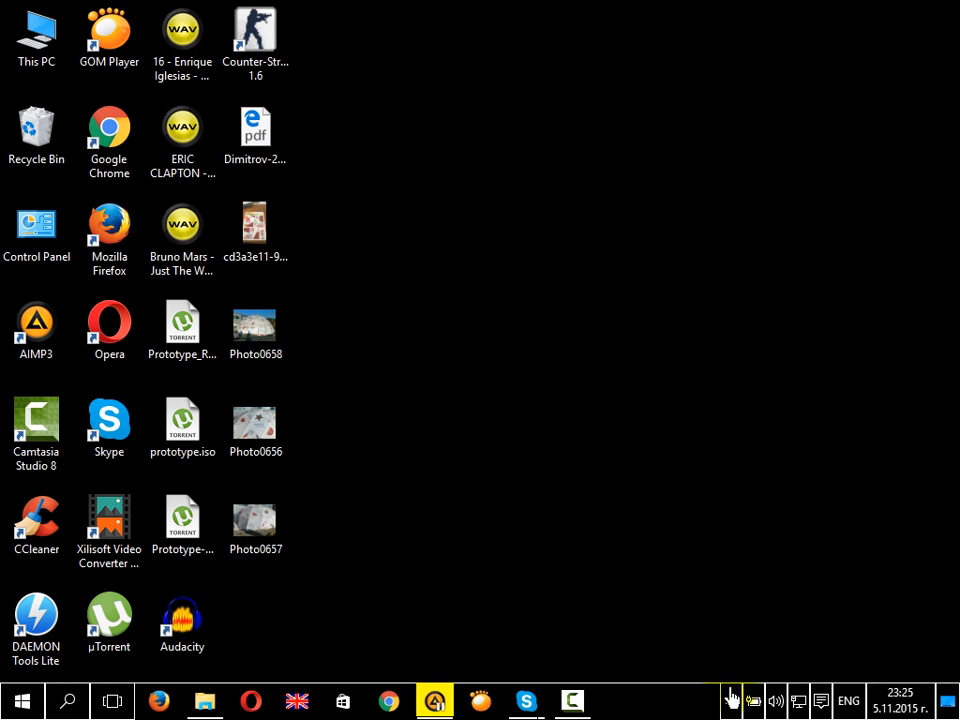
{"action": "mouse_move", "coordinate": [380, 606]}
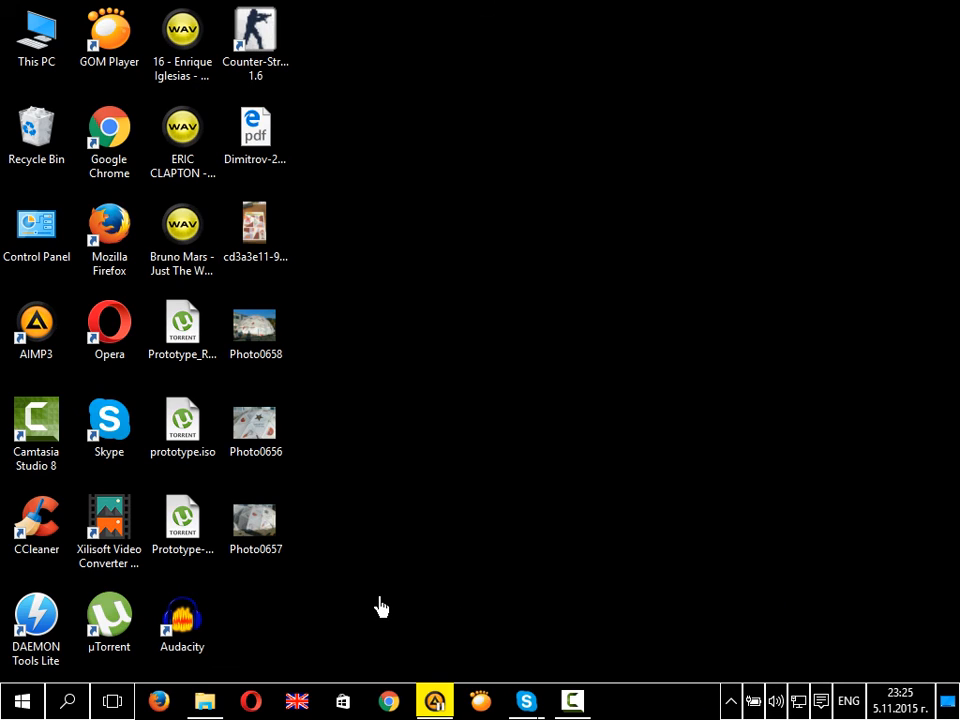
{"action": "mouse_move", "coordinate": [337, 671]}
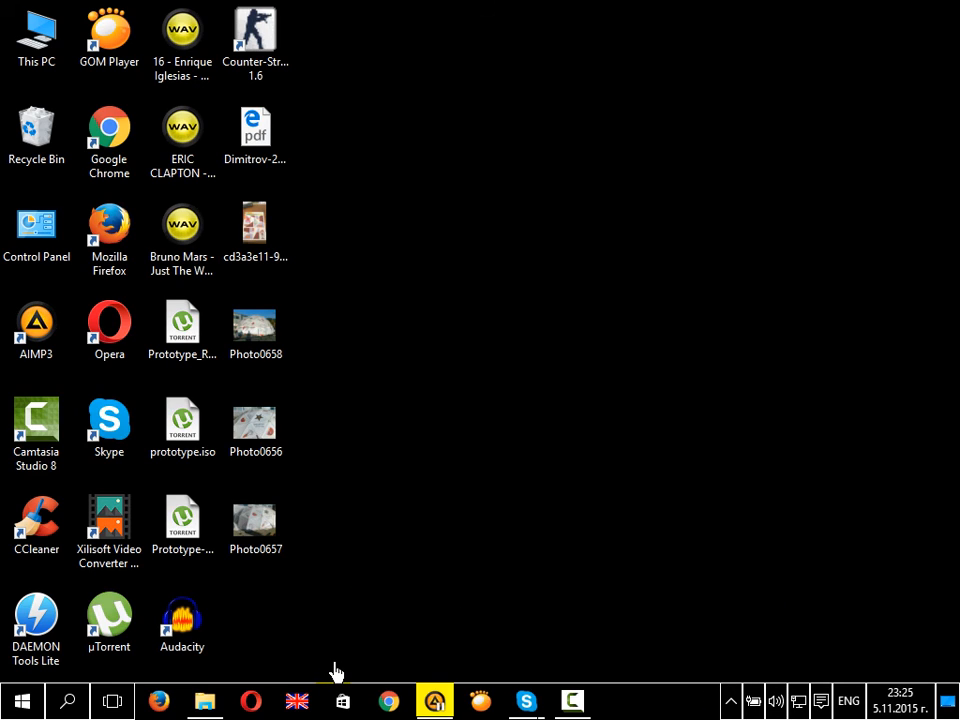